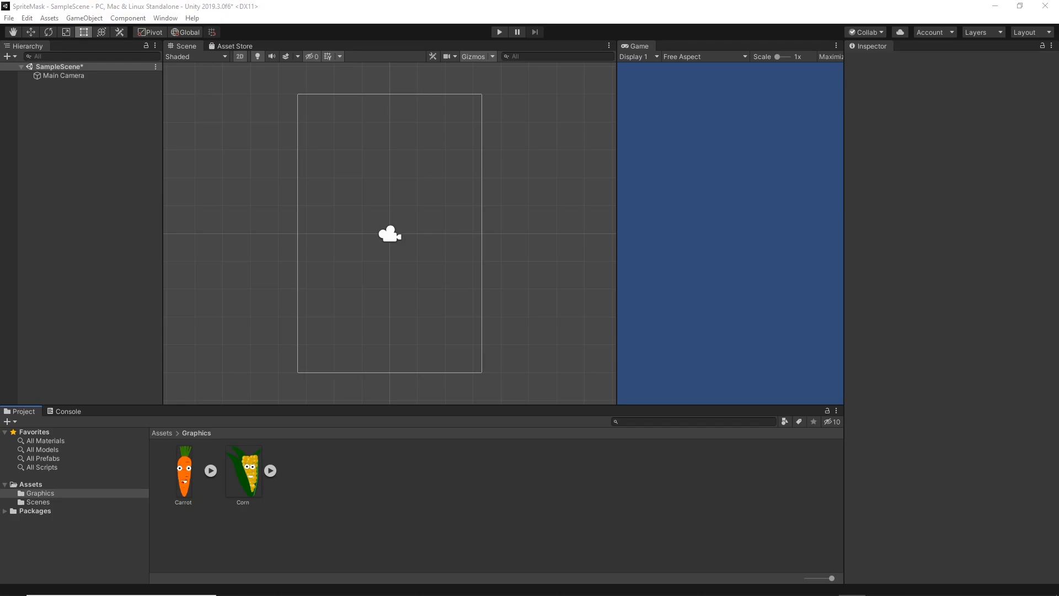
mouse_move(281, 217)
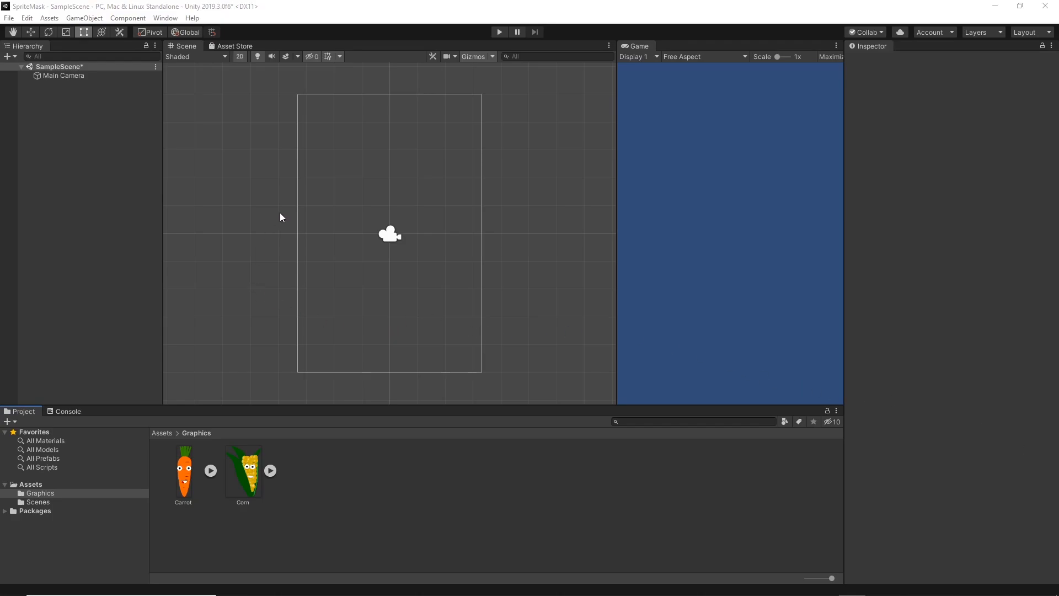
mouse_move(288, 186)
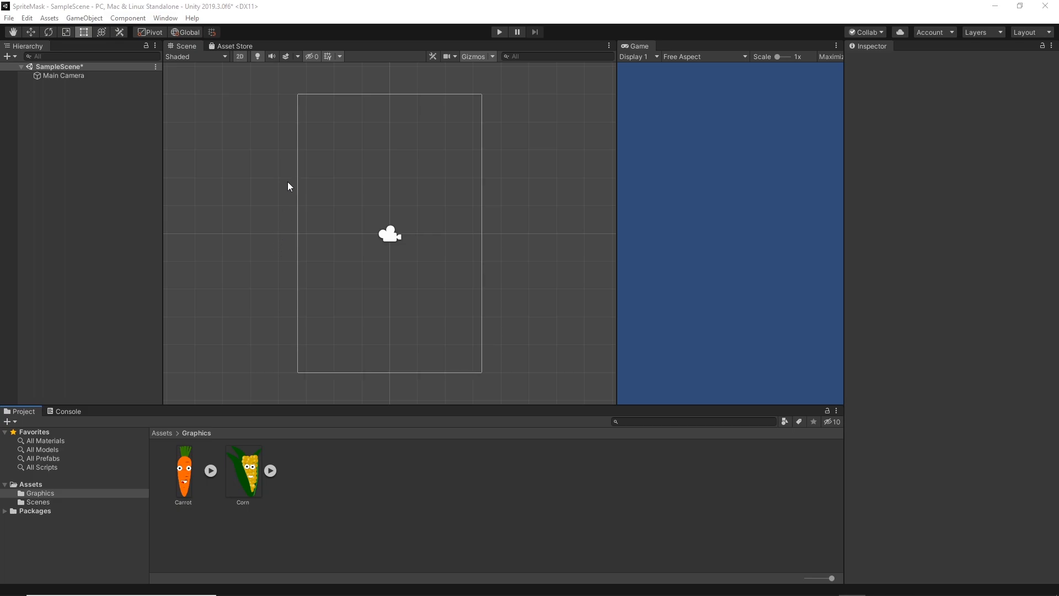
mouse_move(266, 107)
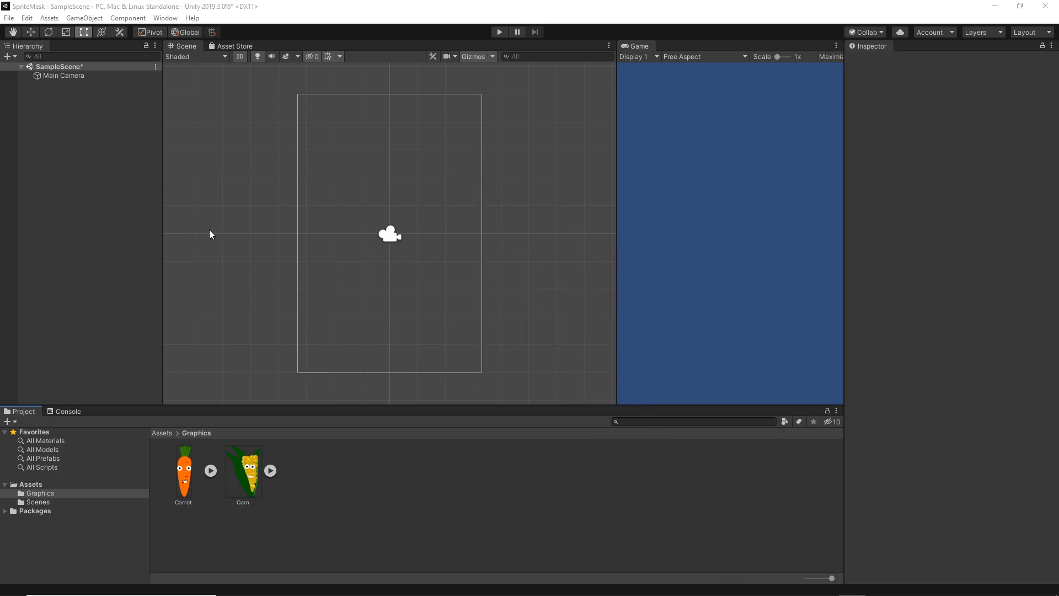
mouse_move(327, 476)
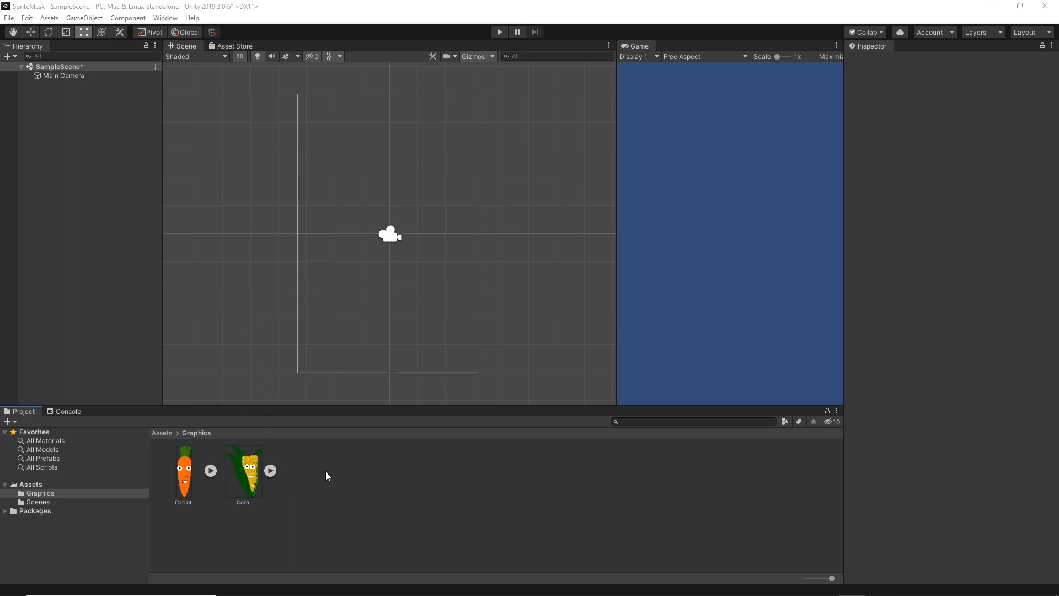
mouse_move(422, 410)
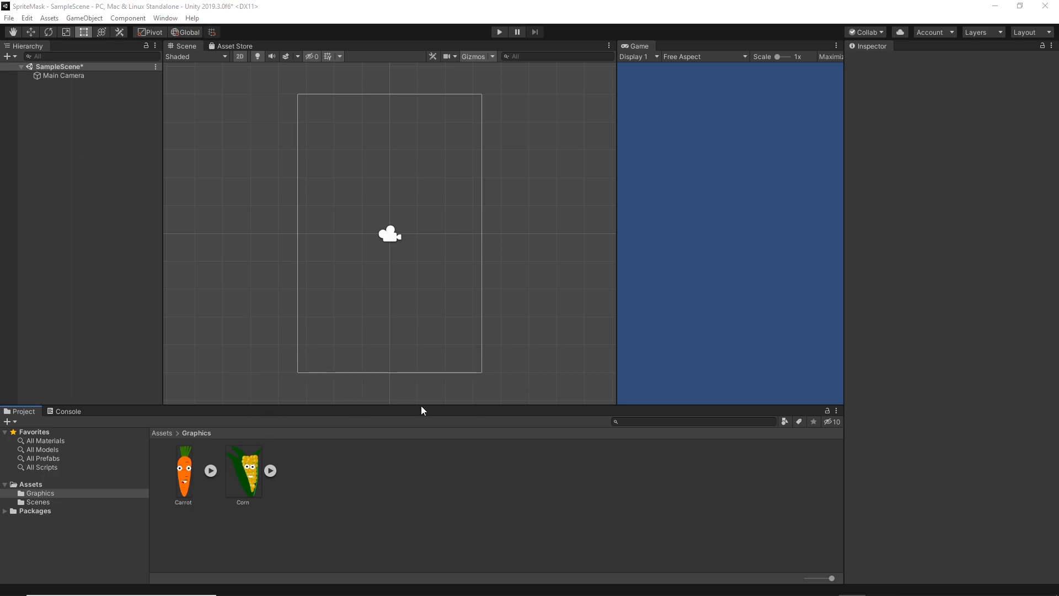
- Place Corn and Carrot in the scene and give the new sprite mask the Knob sprite
click(243, 473)
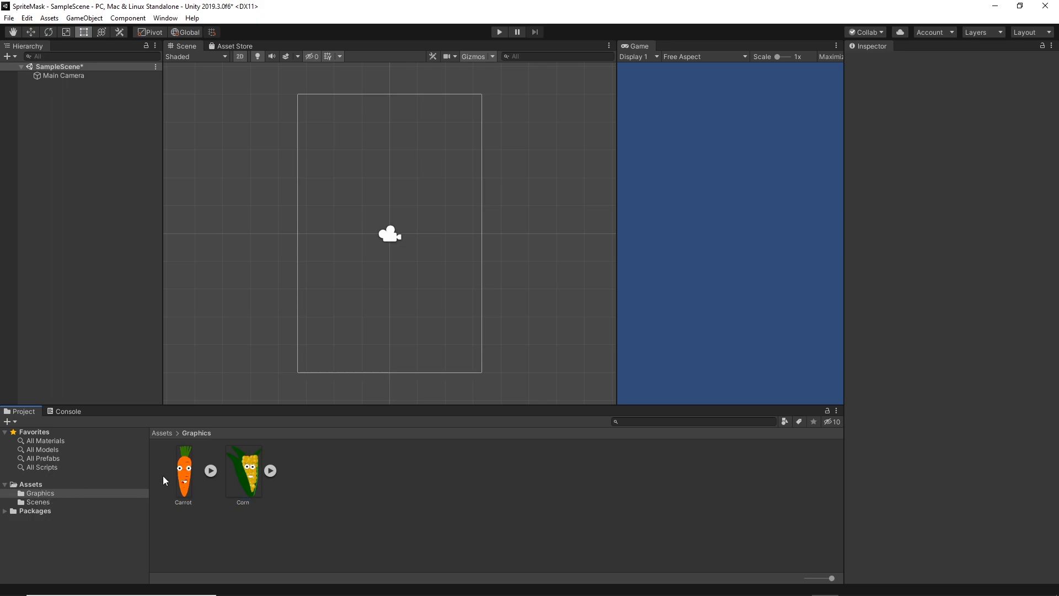
mouse_move(248, 472)
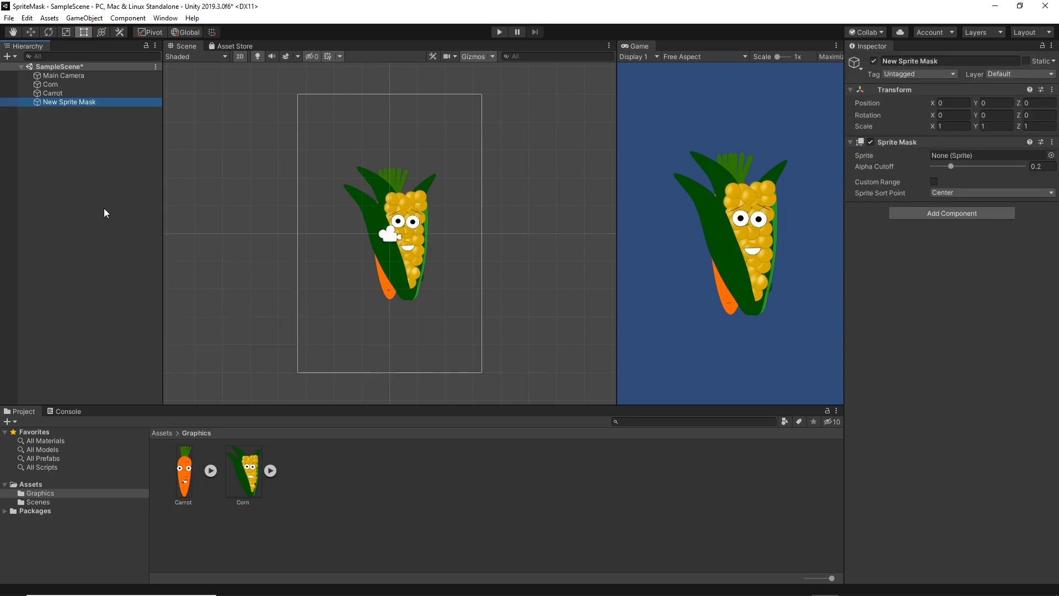
click(1051, 156)
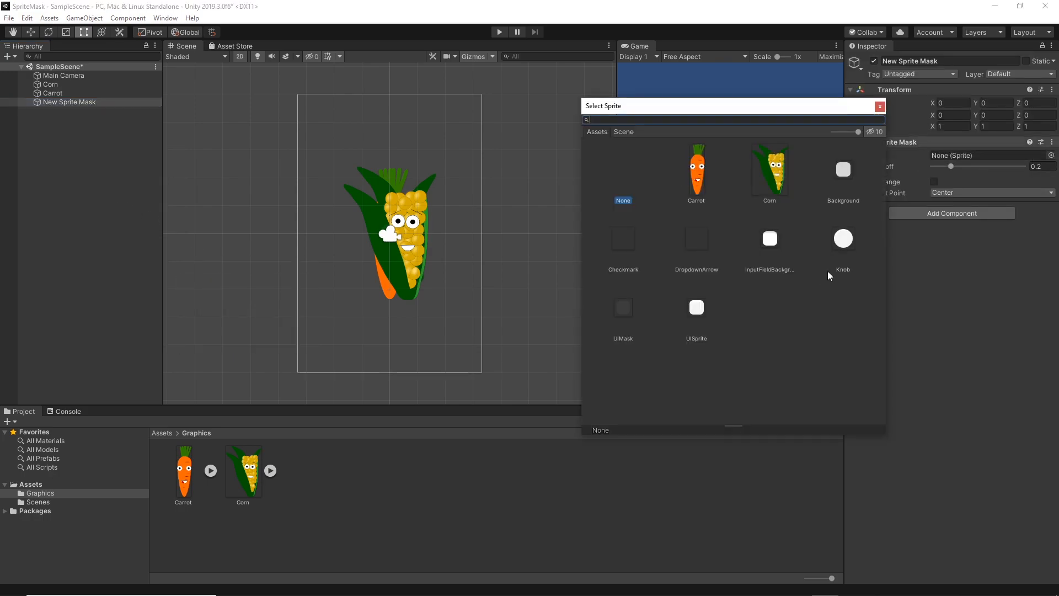
click(843, 238)
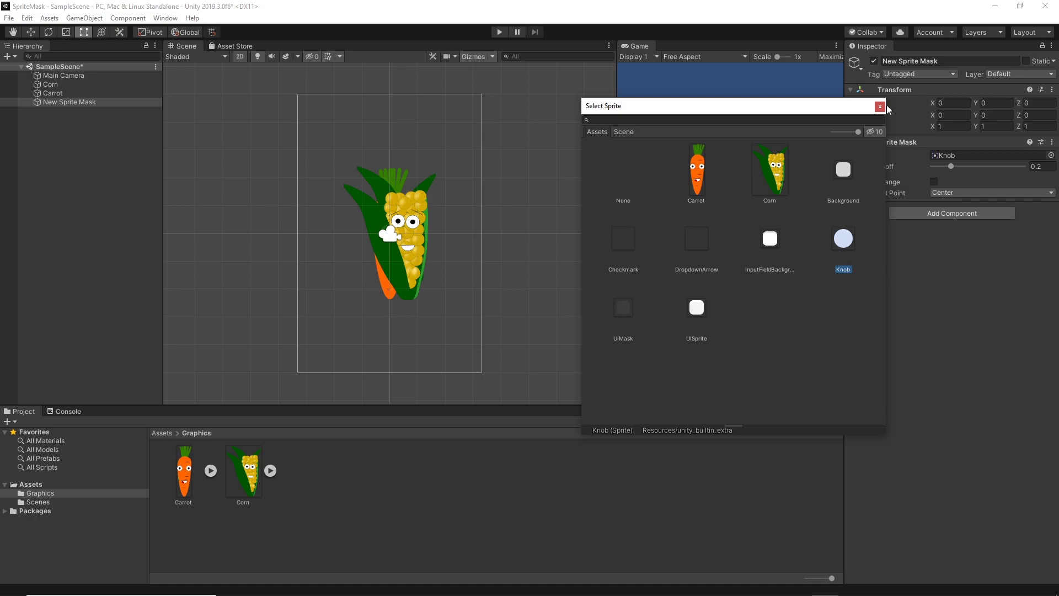
click(879, 106)
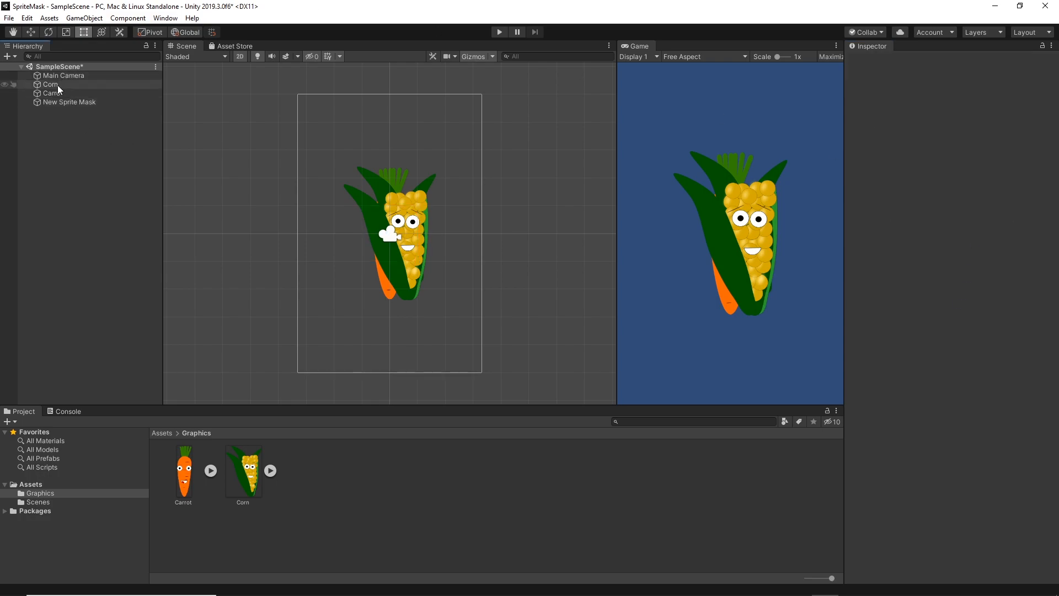
- Set Corn's Mask Interaction to Visible Outside Mask and Carrot's to Visible Inside Mask
click(51, 84)
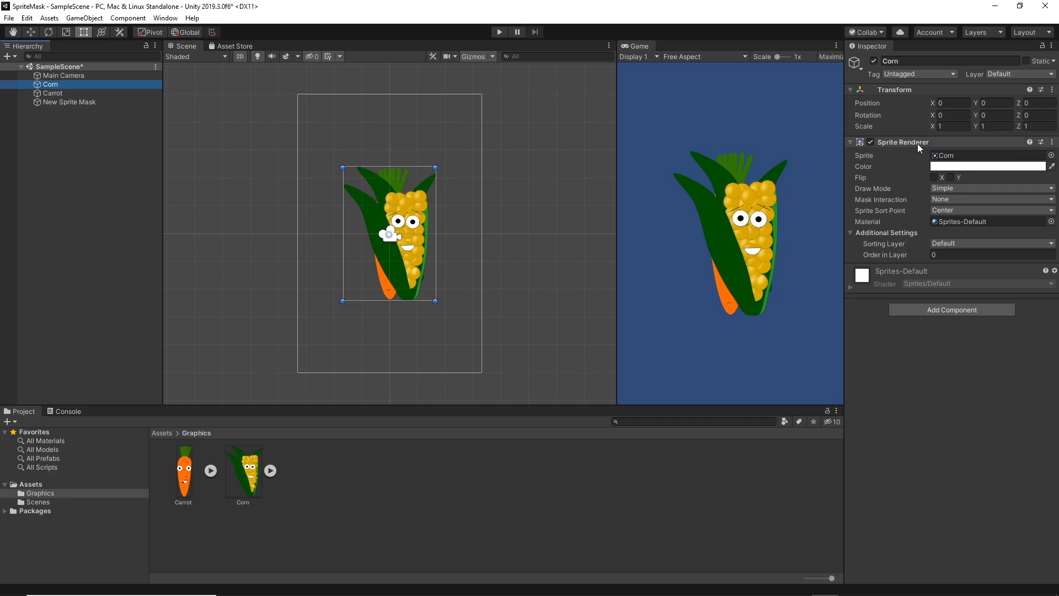
mouse_move(857, 208)
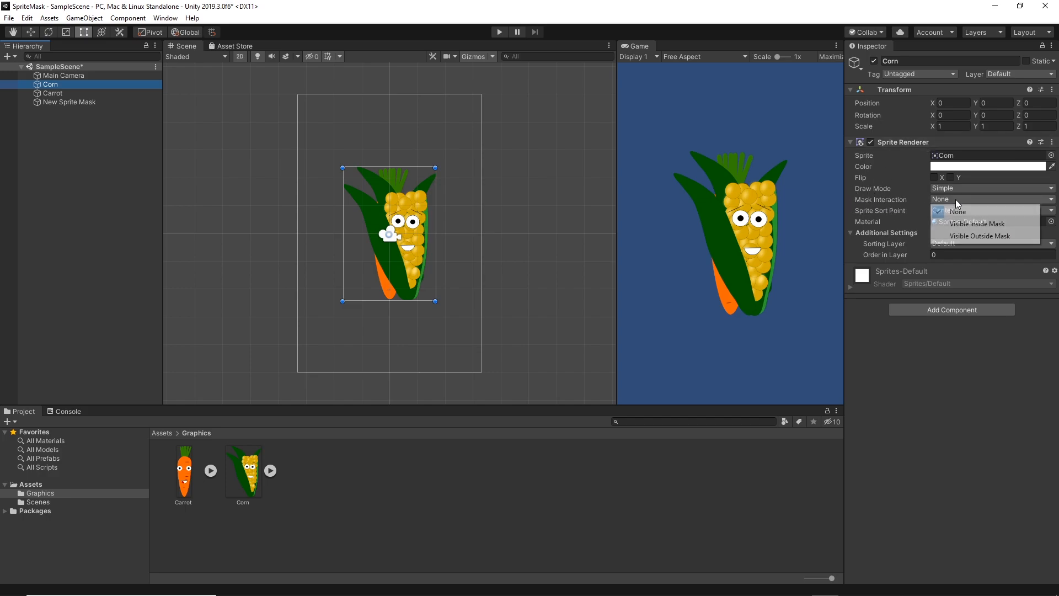
click(979, 236)
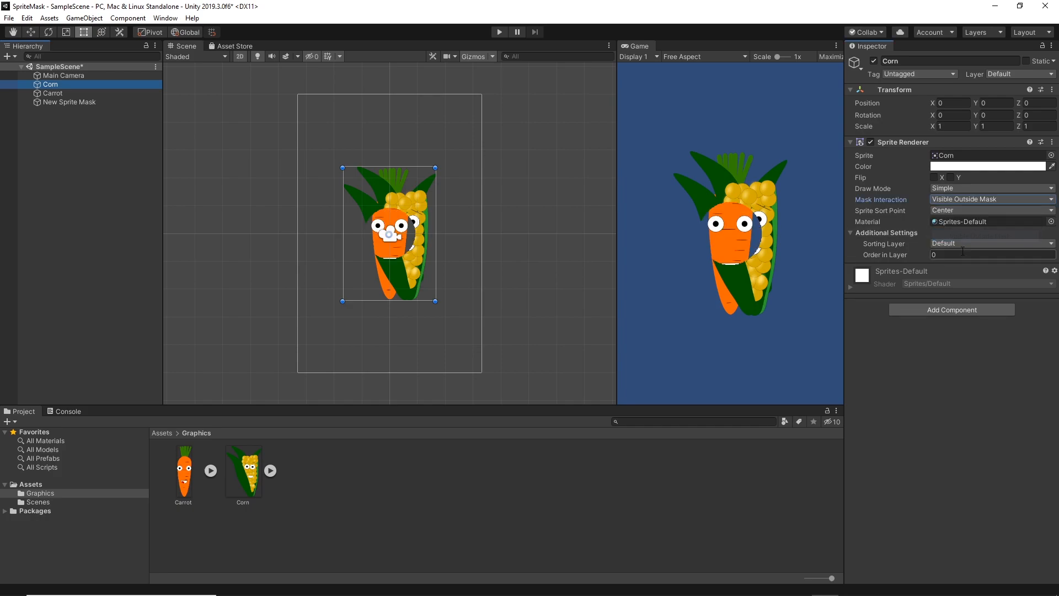
click(52, 93)
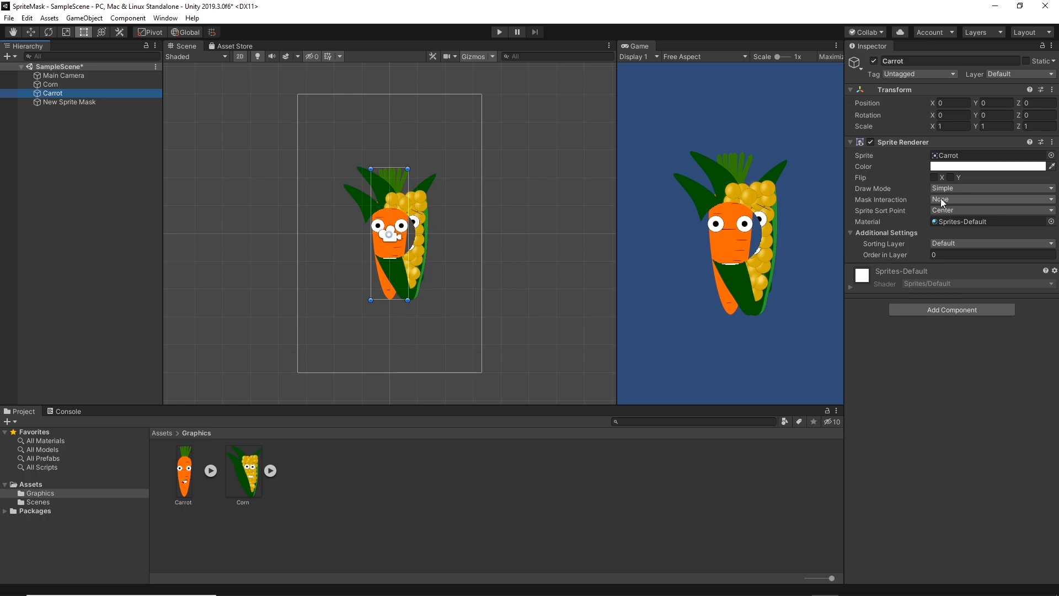
click(990, 199)
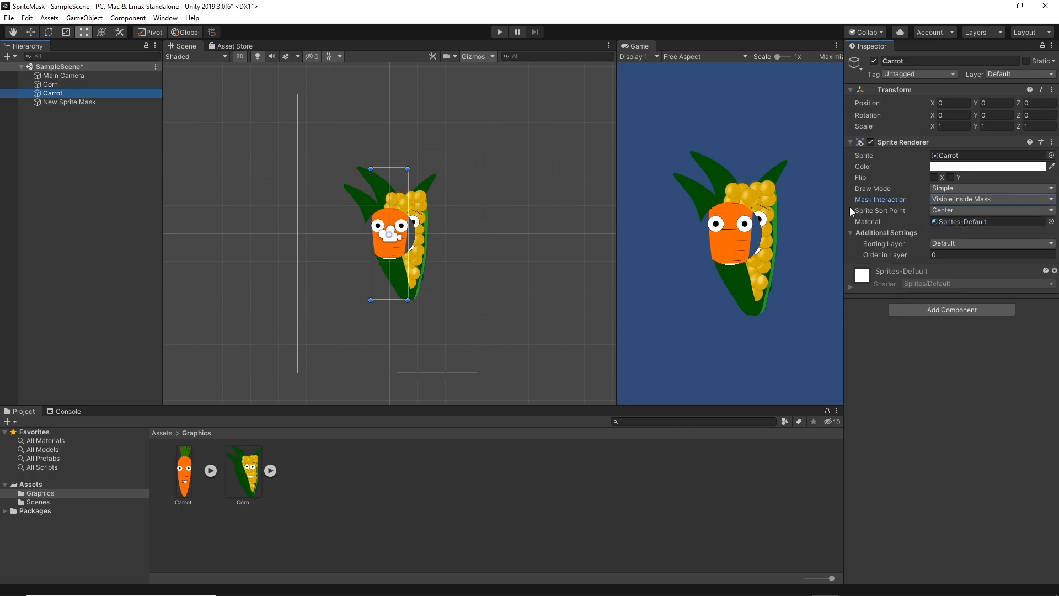
click(67, 102)
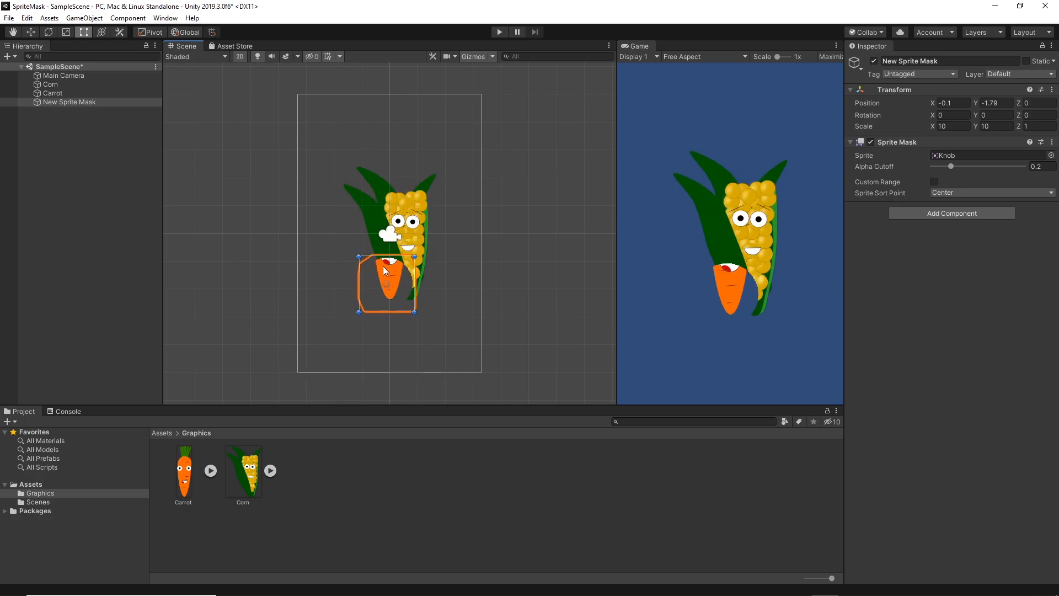
- Drag the sprite mask up over the corn's top face
drag(389, 270, 392, 233)
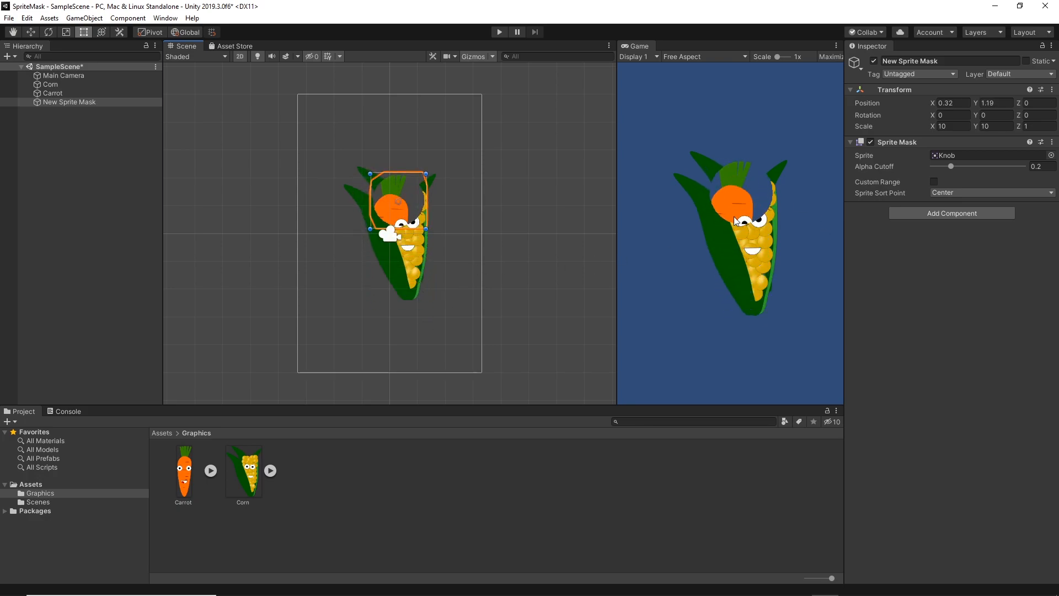
mouse_move(679, 250)
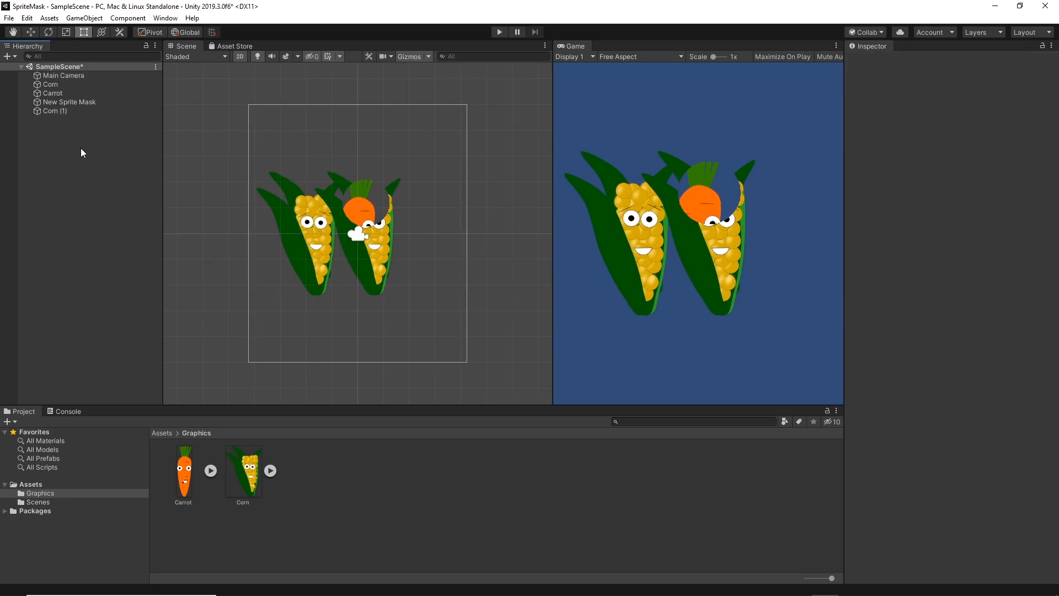
- Set Corn (1)'s Mask Interaction to Visible Outside Mask
right_click(81, 152)
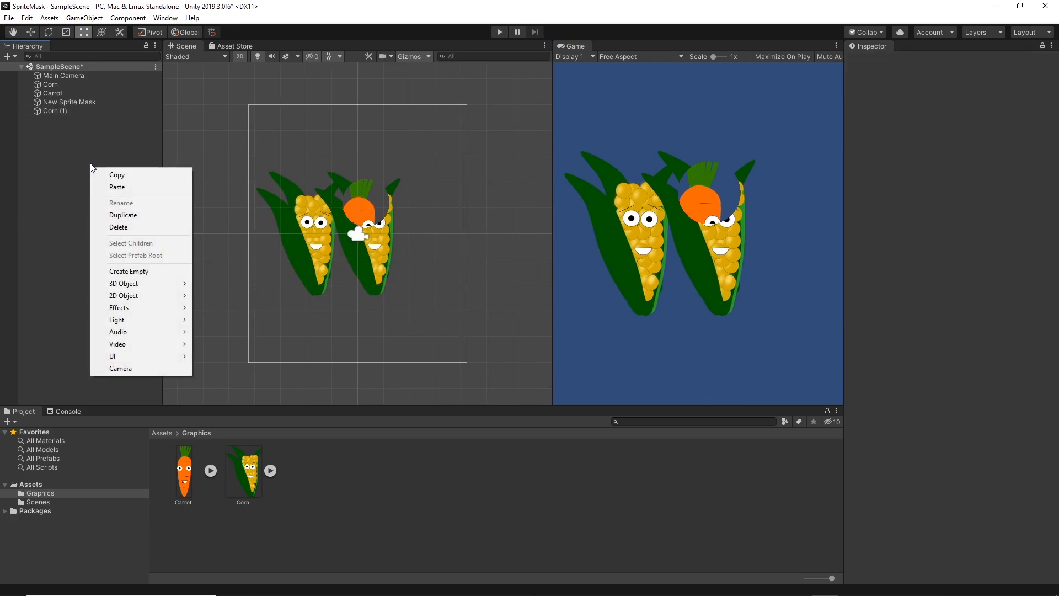
click(54, 111)
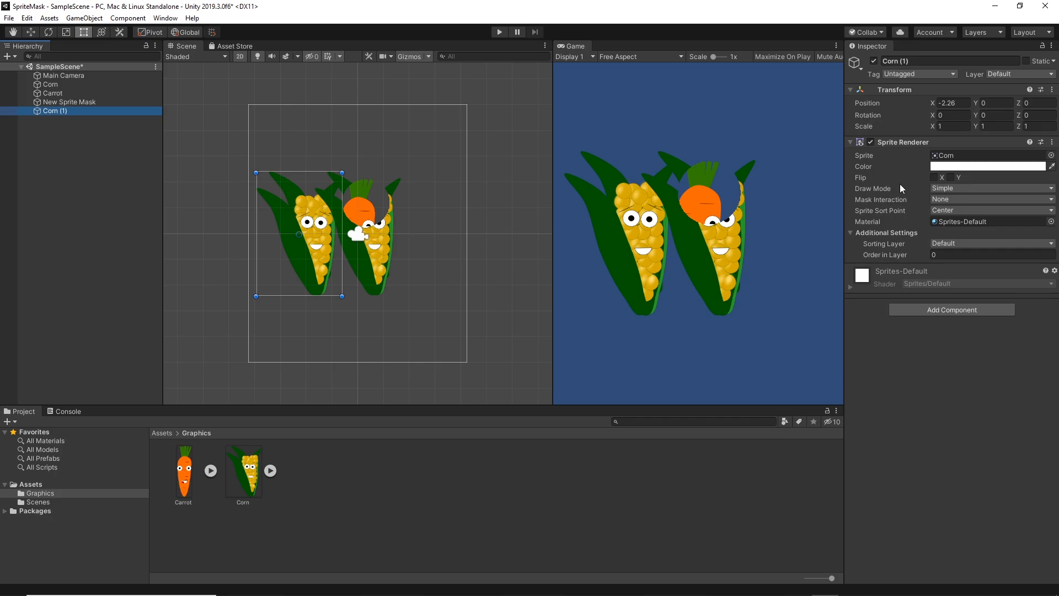
click(989, 199)
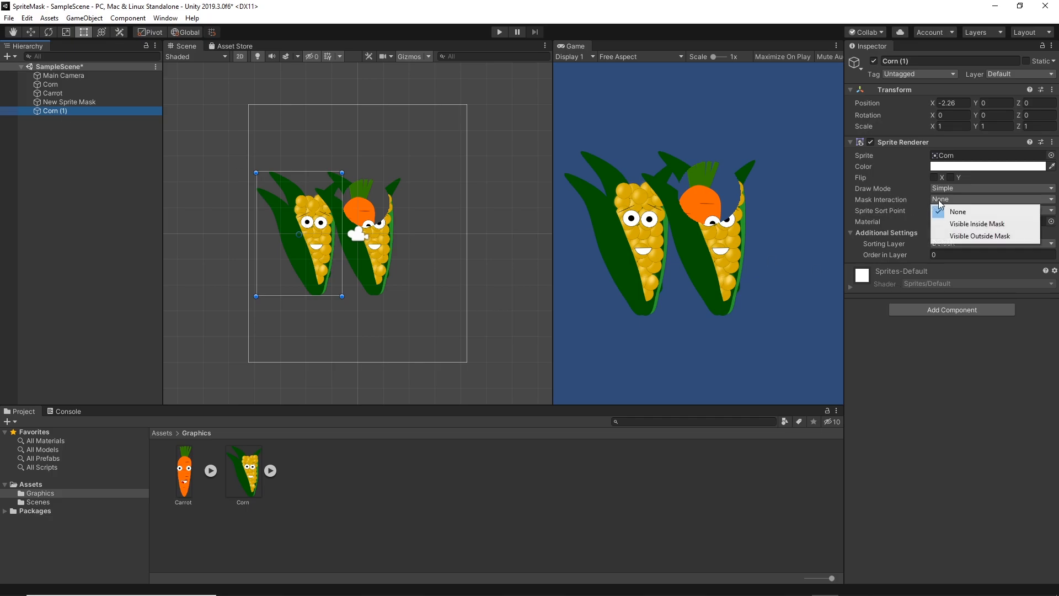
mouse_move(981, 236)
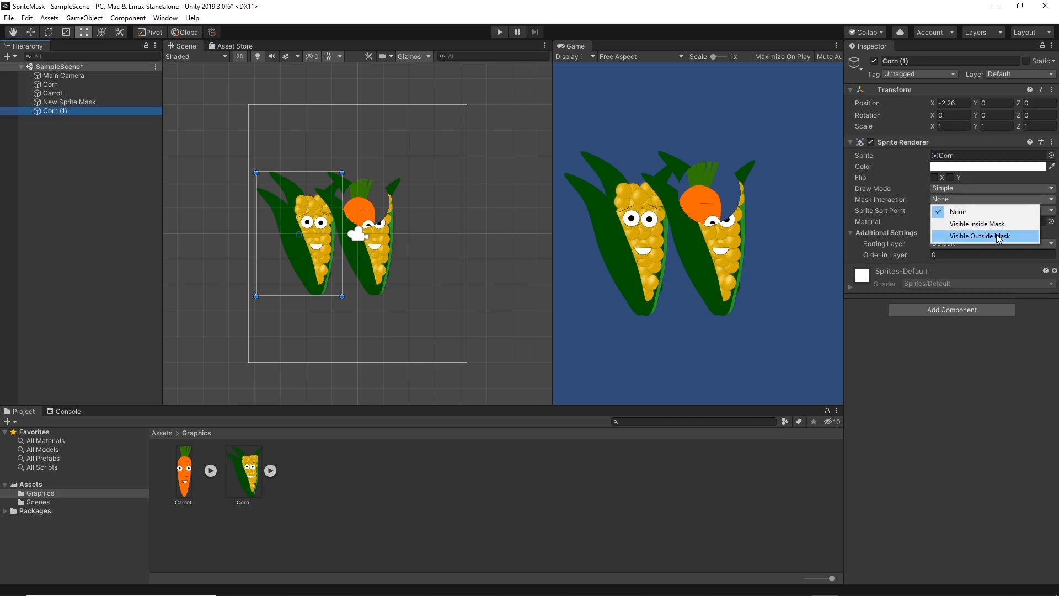
click(978, 236)
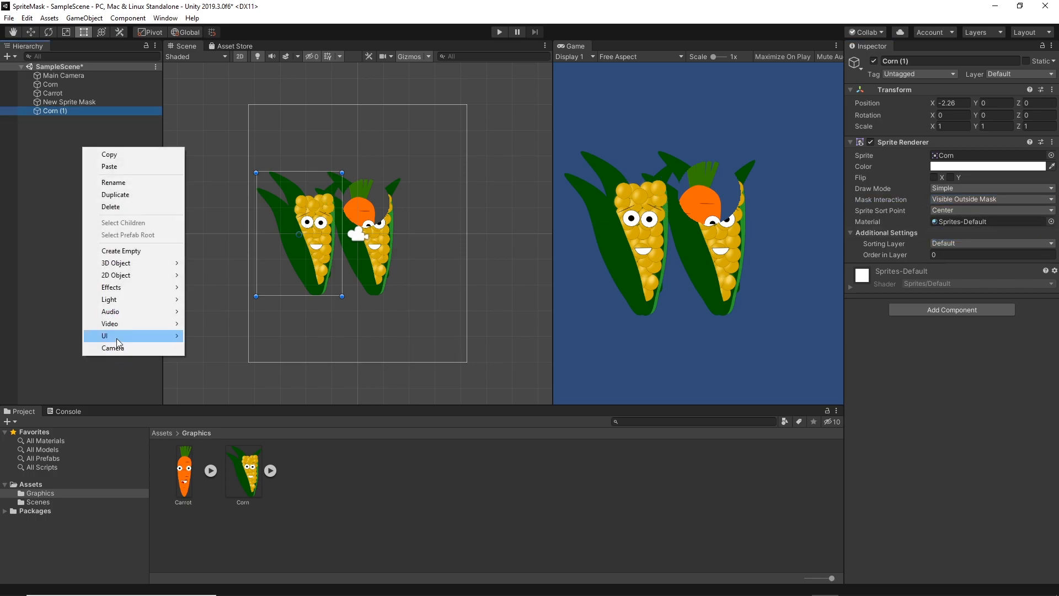
mouse_move(122, 264)
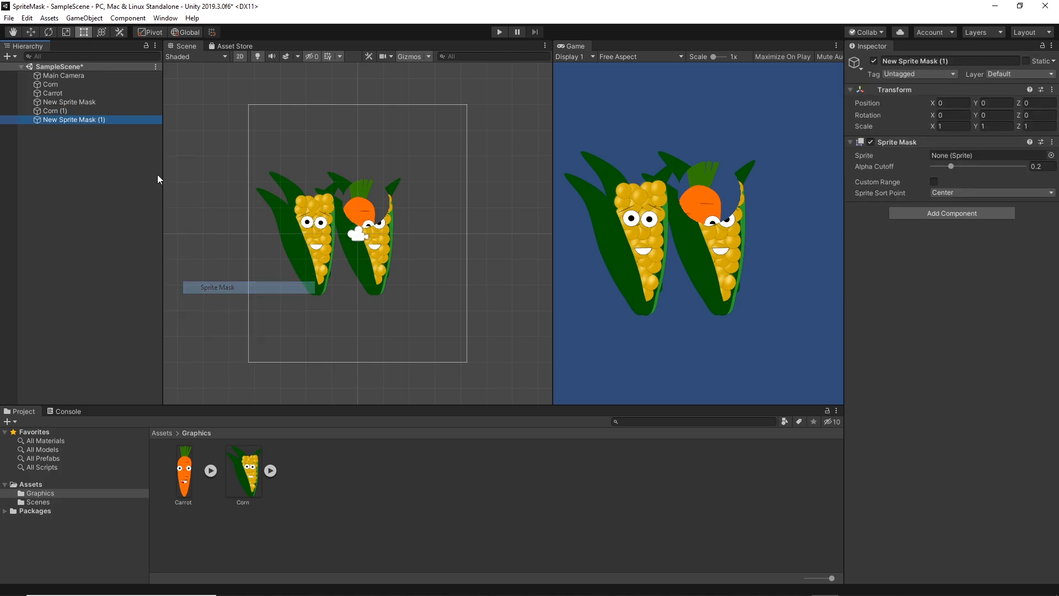
- Give the new sprite mask the UISprite shape and scale 10, then deselect it
click(1051, 156)
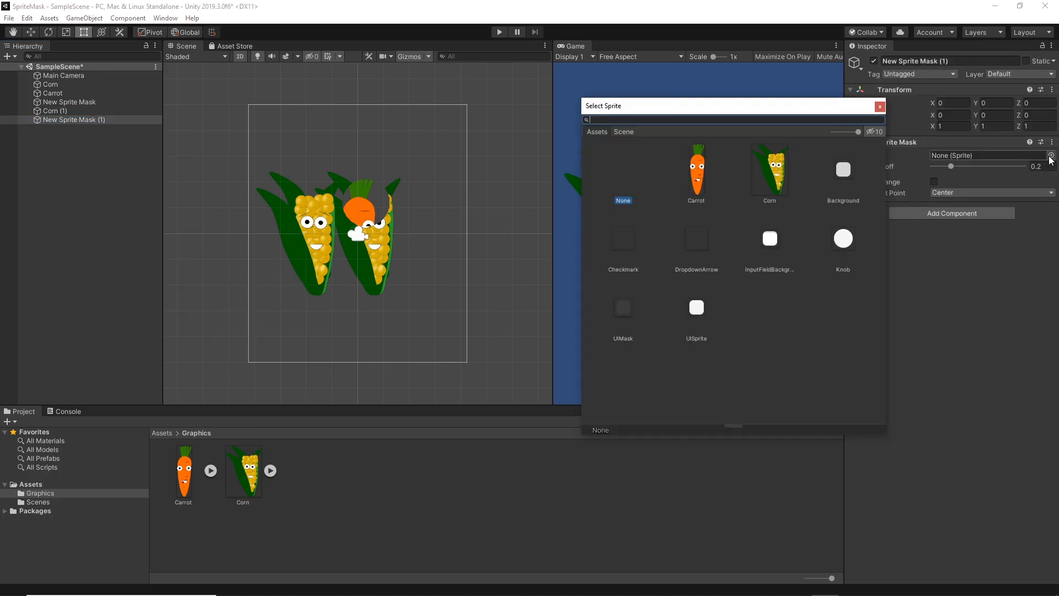
click(696, 307)
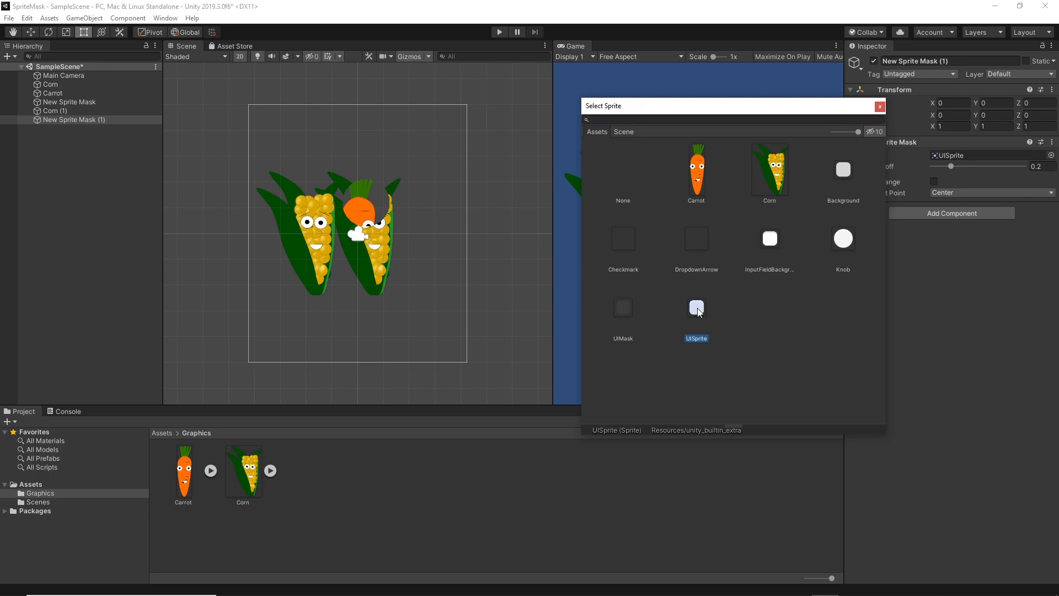
double_click(696, 308)
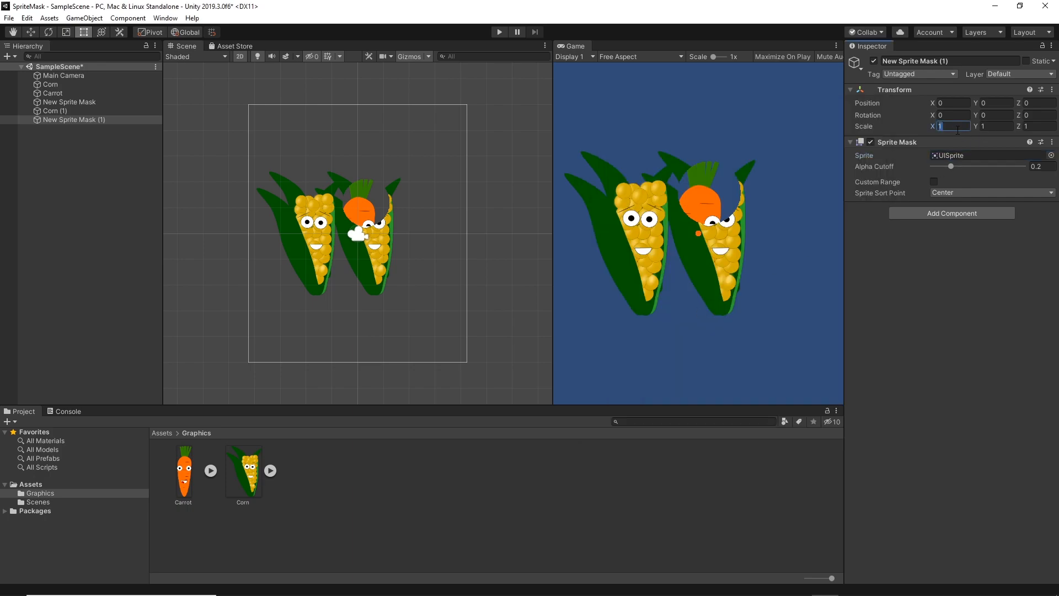
text(10)
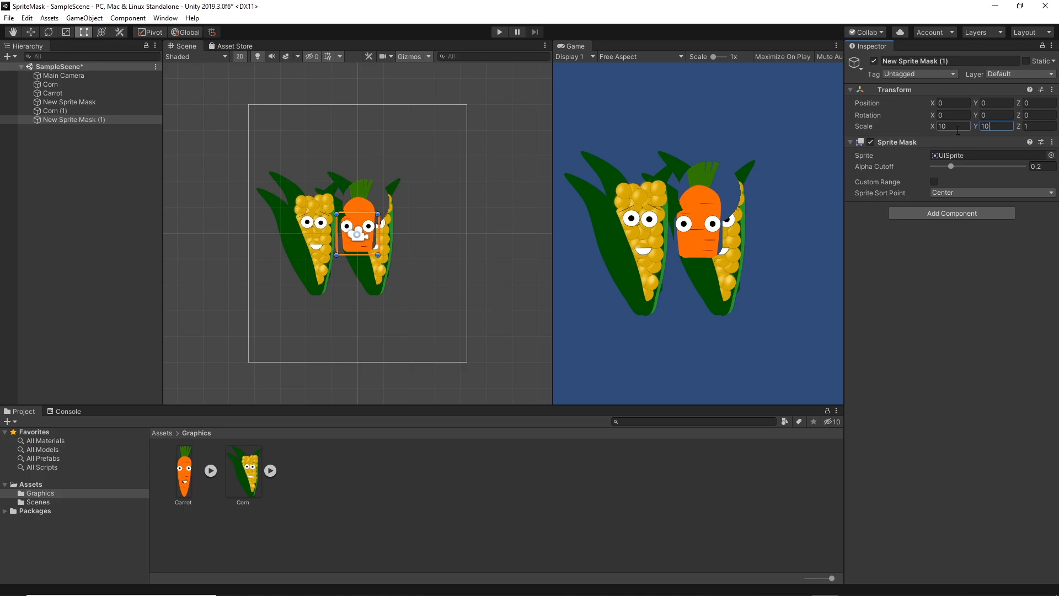
click(62, 138)
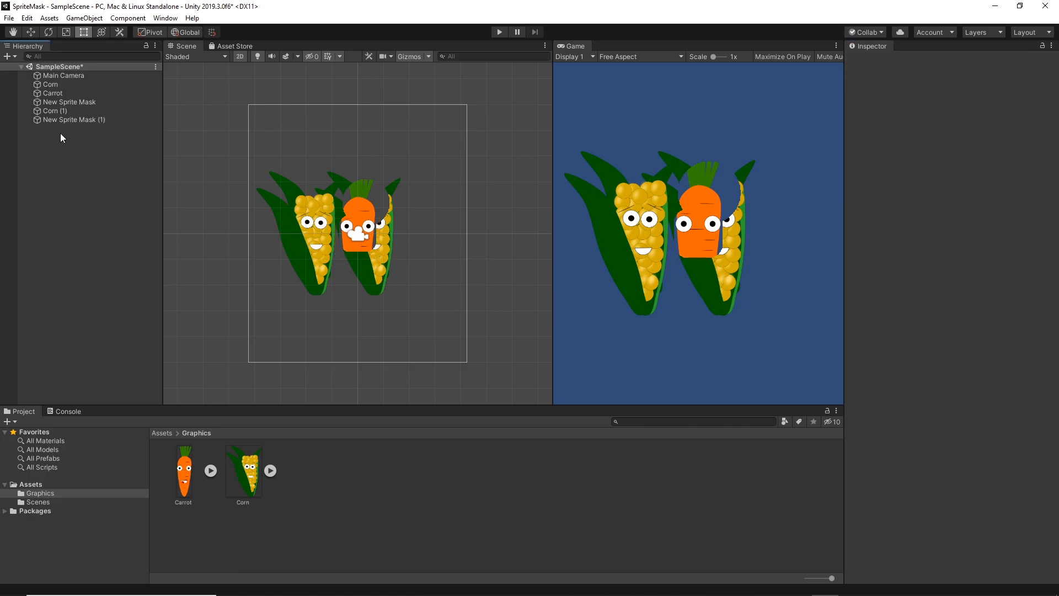
- Nudge the square mask left and down, and move the round Knob mask over the lower right corn
click(73, 119)
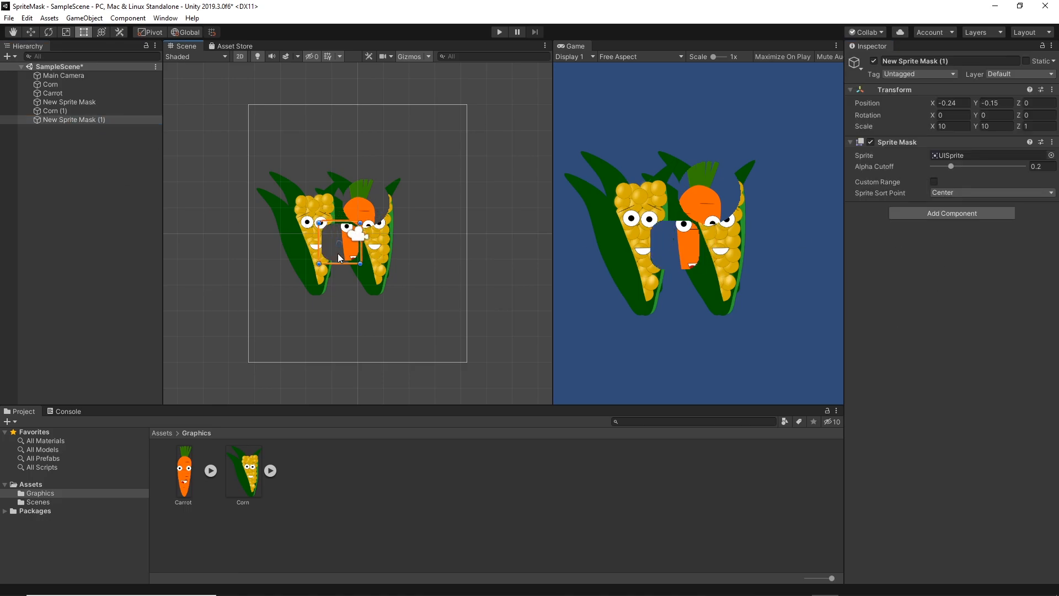
drag(337, 244, 375, 273)
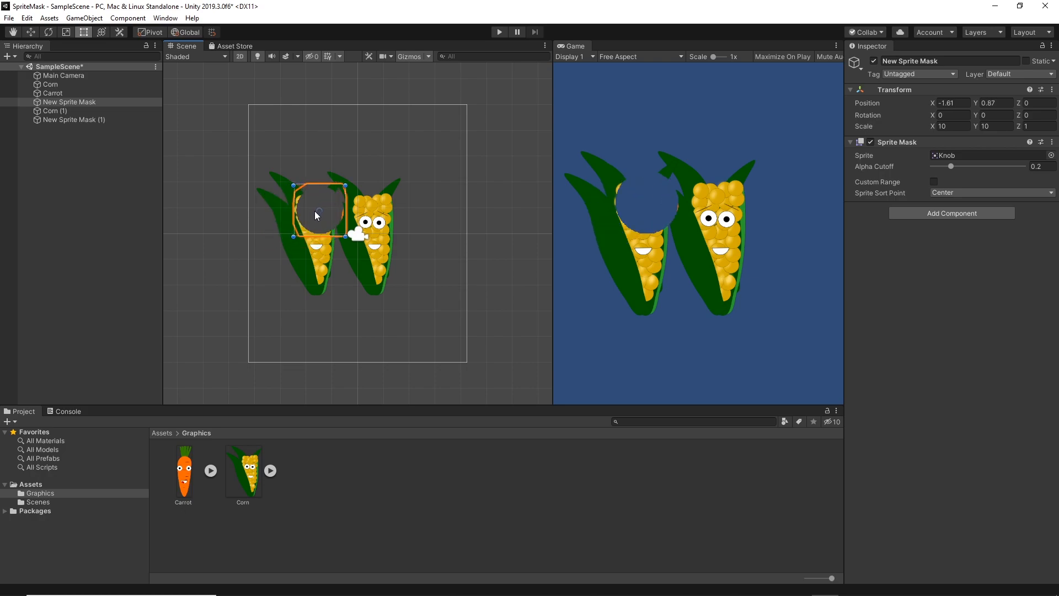
drag(318, 213, 308, 196)
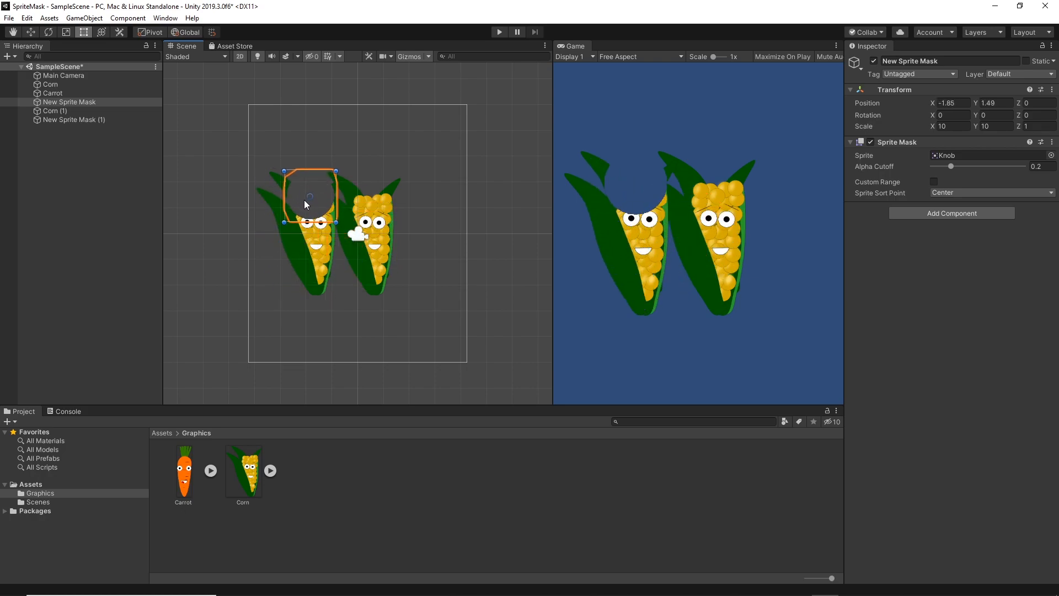
drag(308, 196, 378, 237)
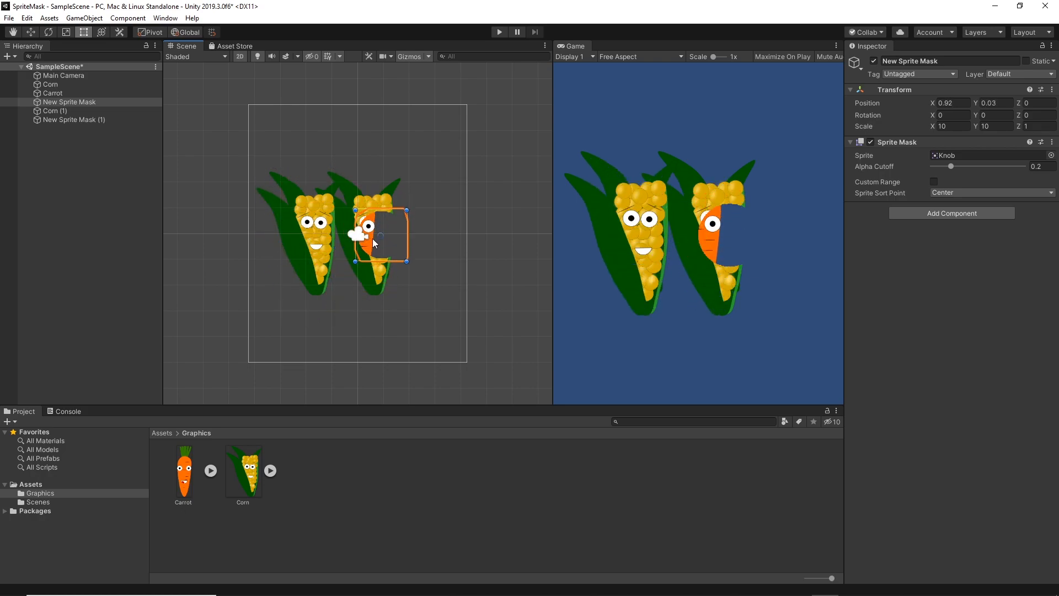
drag(379, 233, 356, 277)
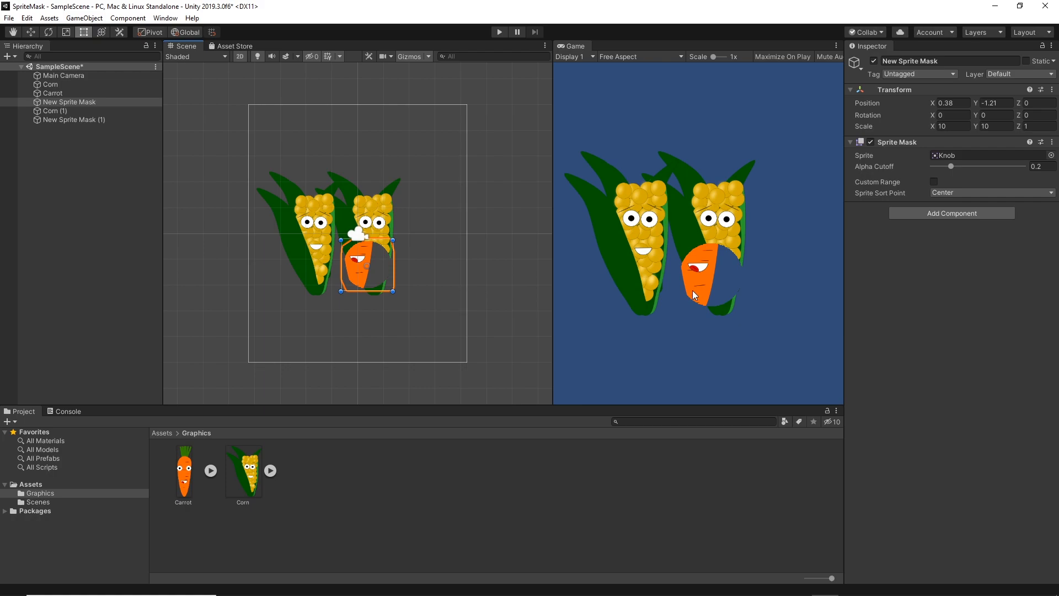
mouse_move(311, 279)
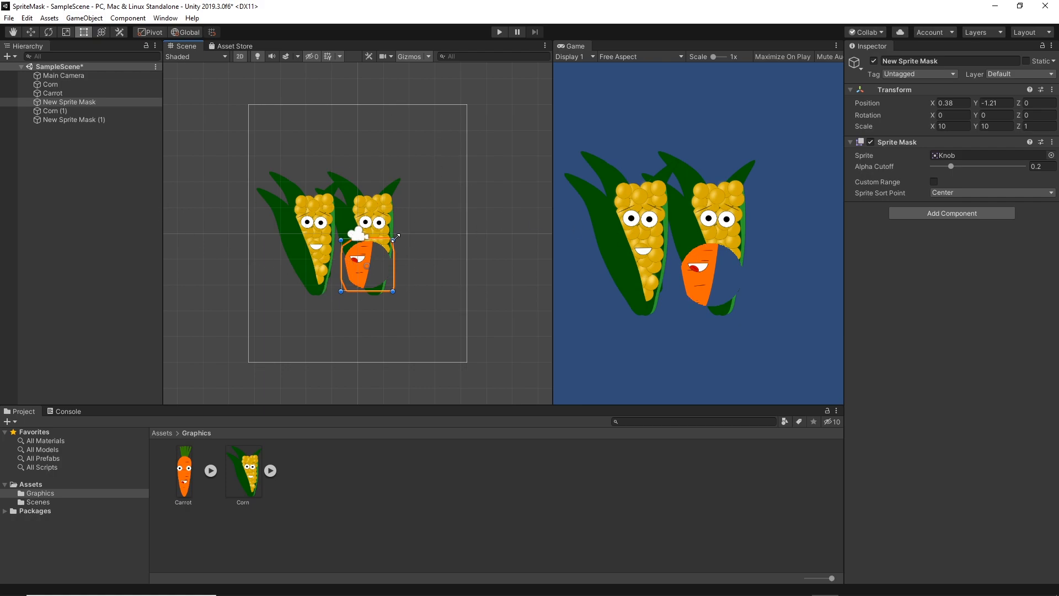
- Create an empty GameObject holding Sprite Renderer and Sorting Group components
click(81, 161)
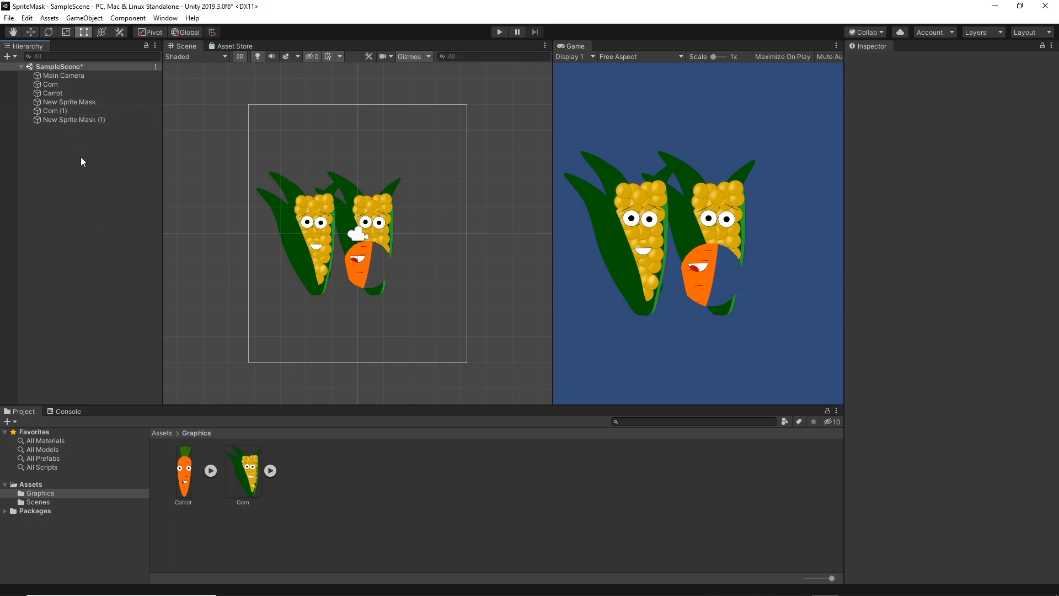
right_click(81, 160)
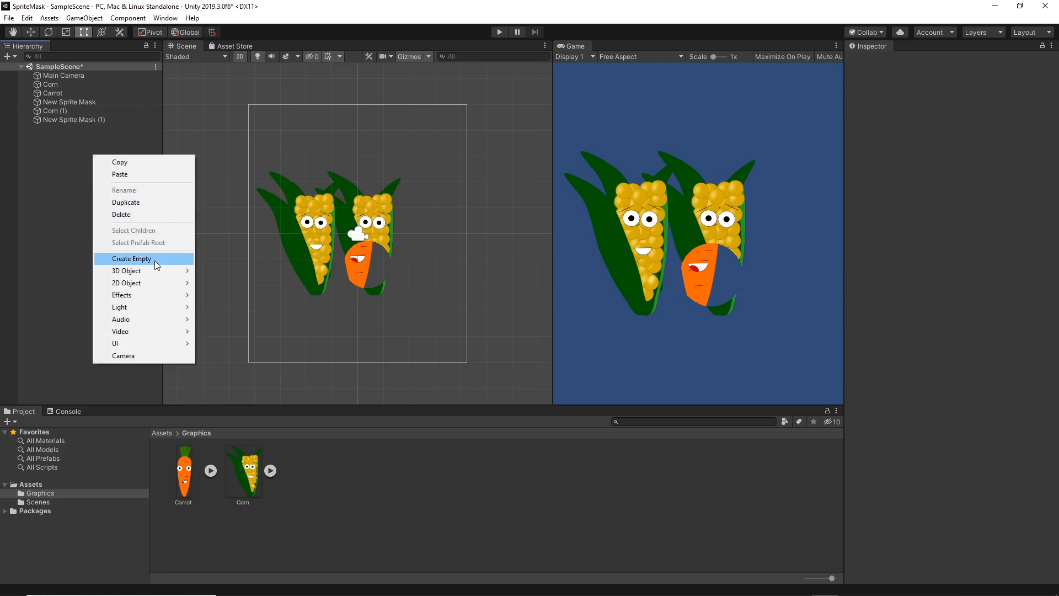
click(132, 258)
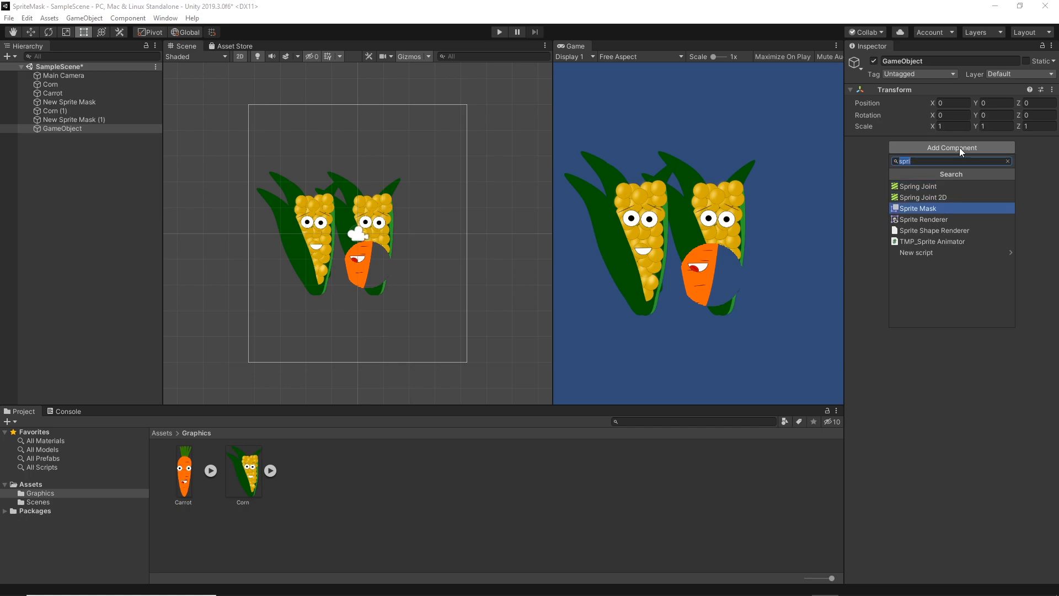
click(920, 208)
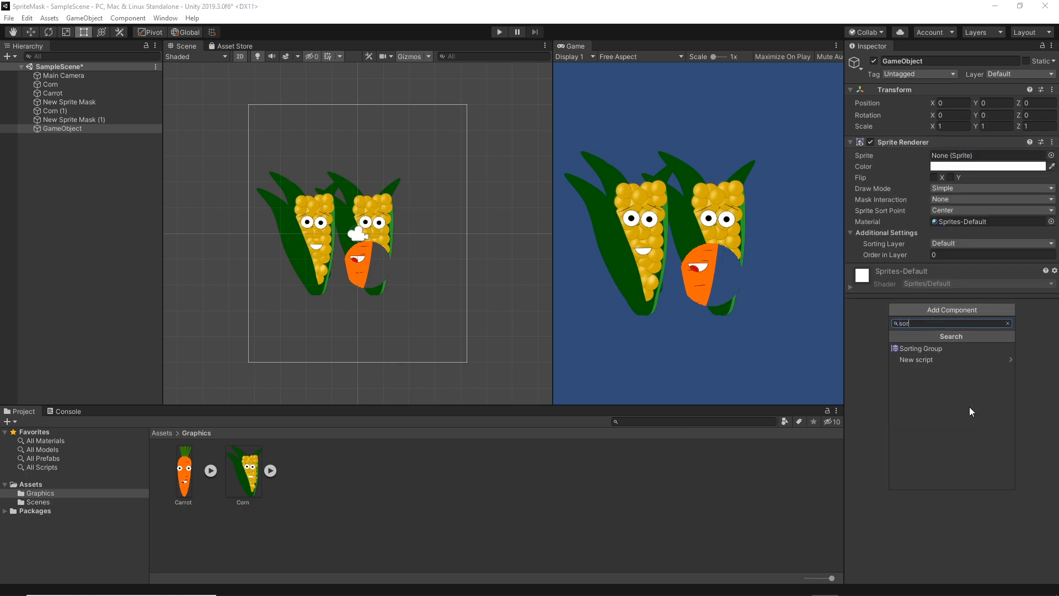
click(921, 348)
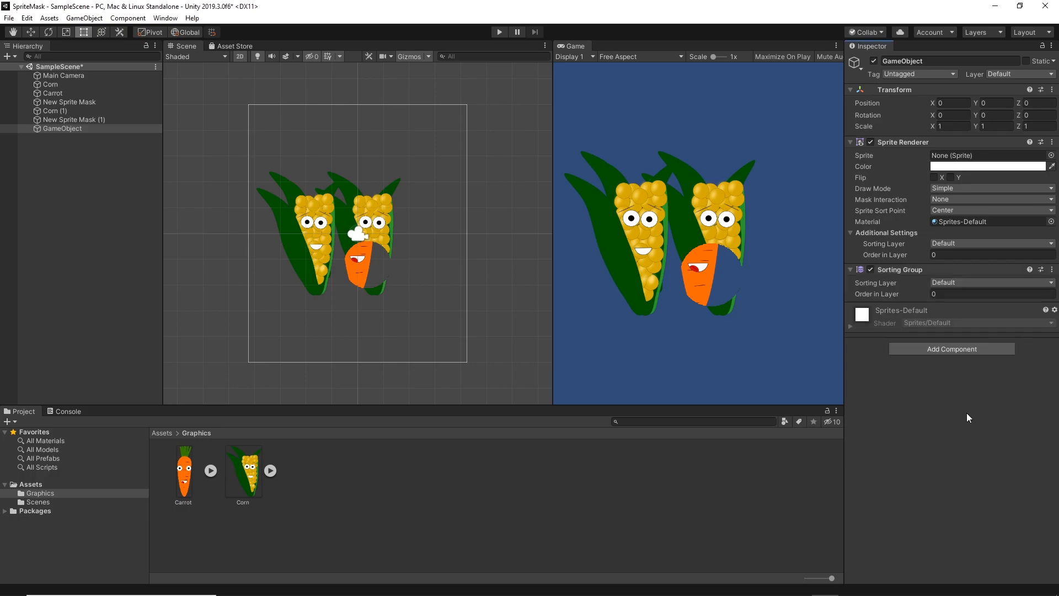
- Check the round mask, Corn and Carrot, then inspect GameObject's Sorting Group
click(71, 102)
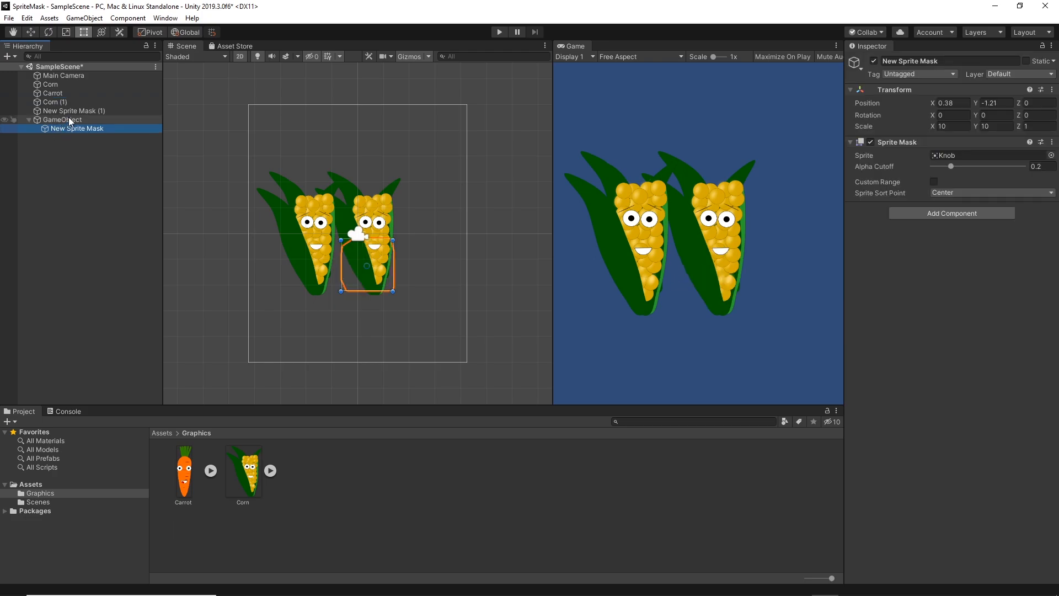
click(51, 84)
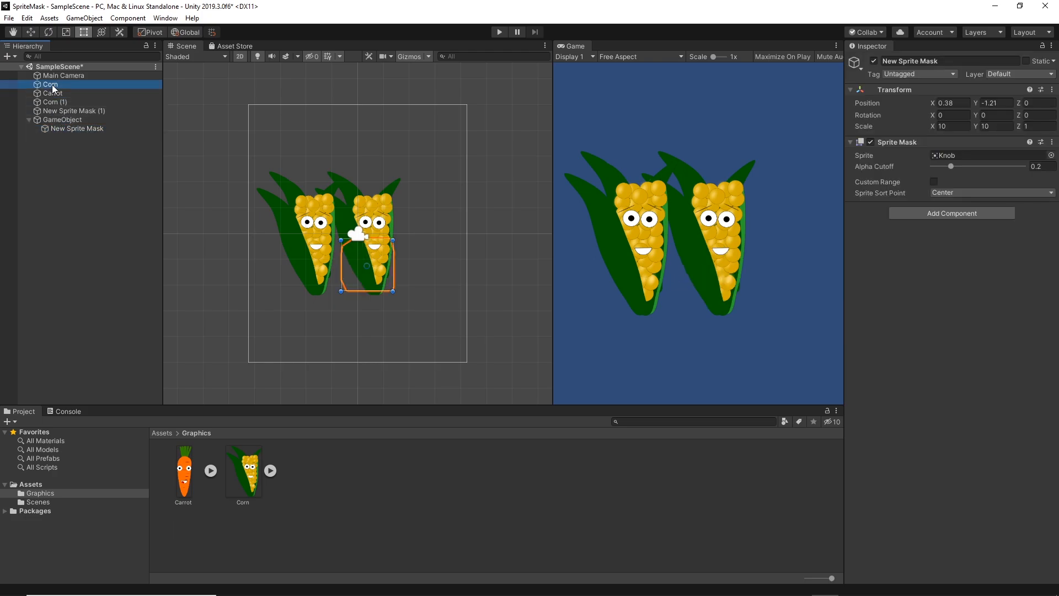
click(57, 128)
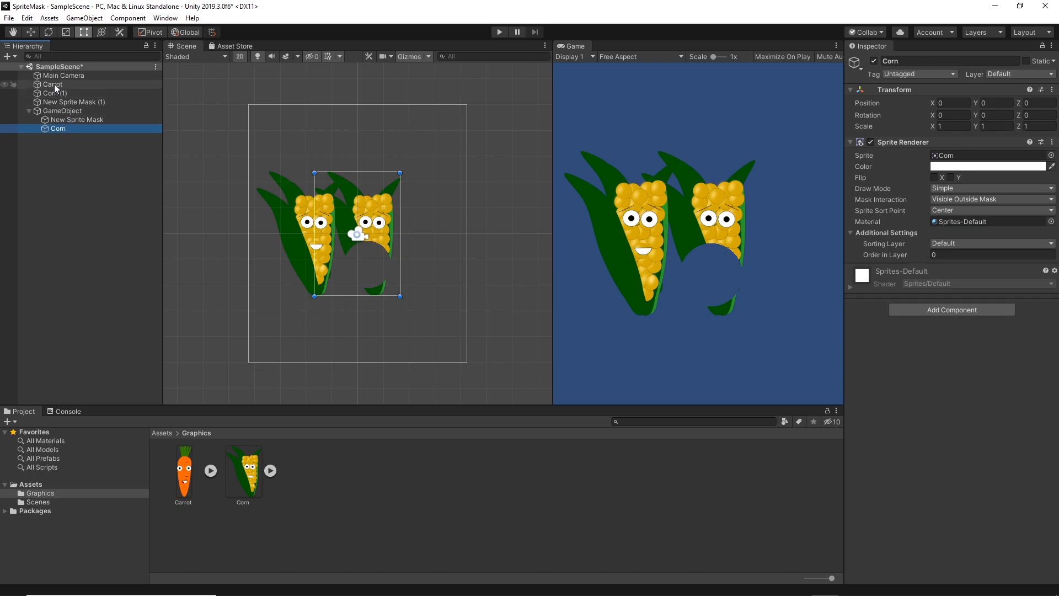
click(60, 128)
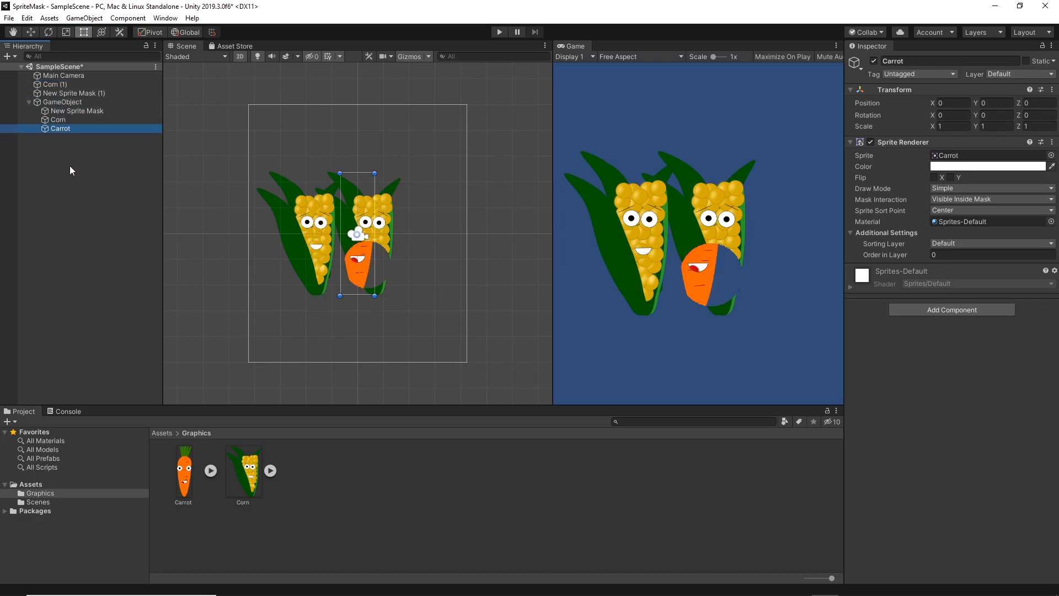
click(61, 102)
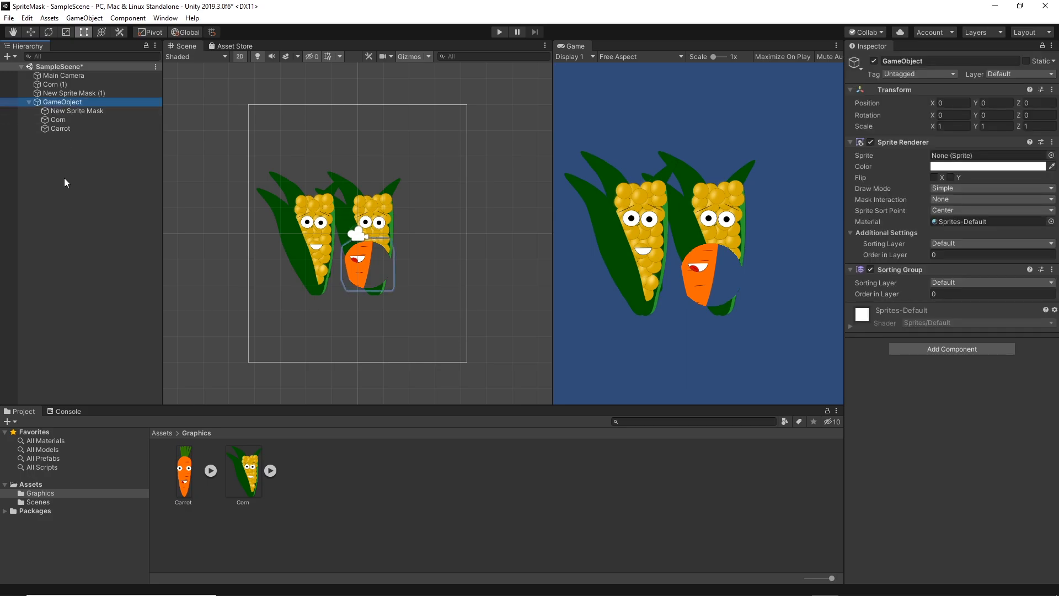
- Create GameObject (1) with a Sorting Group and select Corn (1) to parent under it
right_click(66, 183)
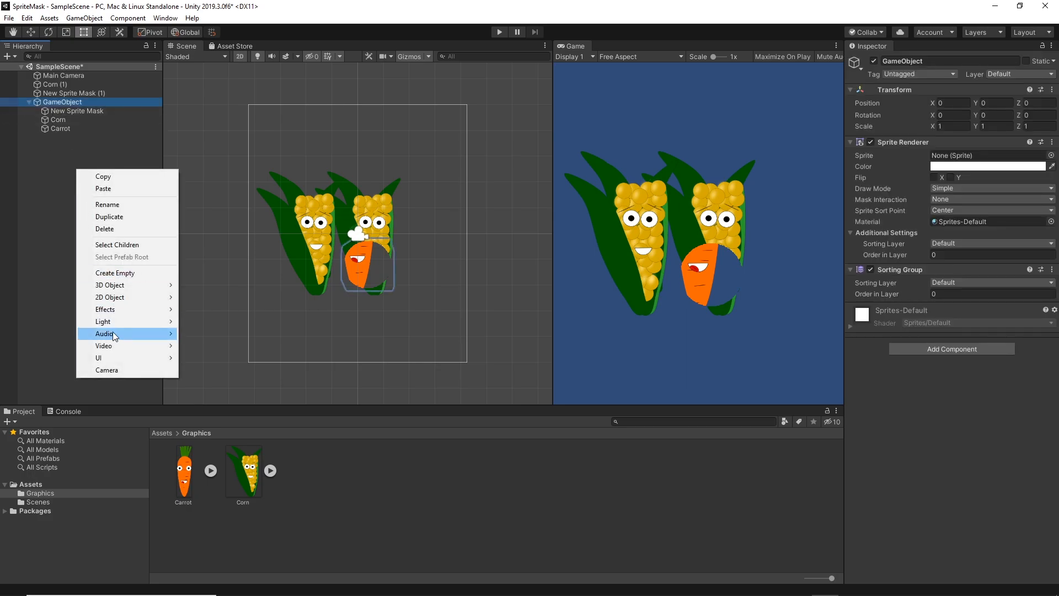
click(115, 273)
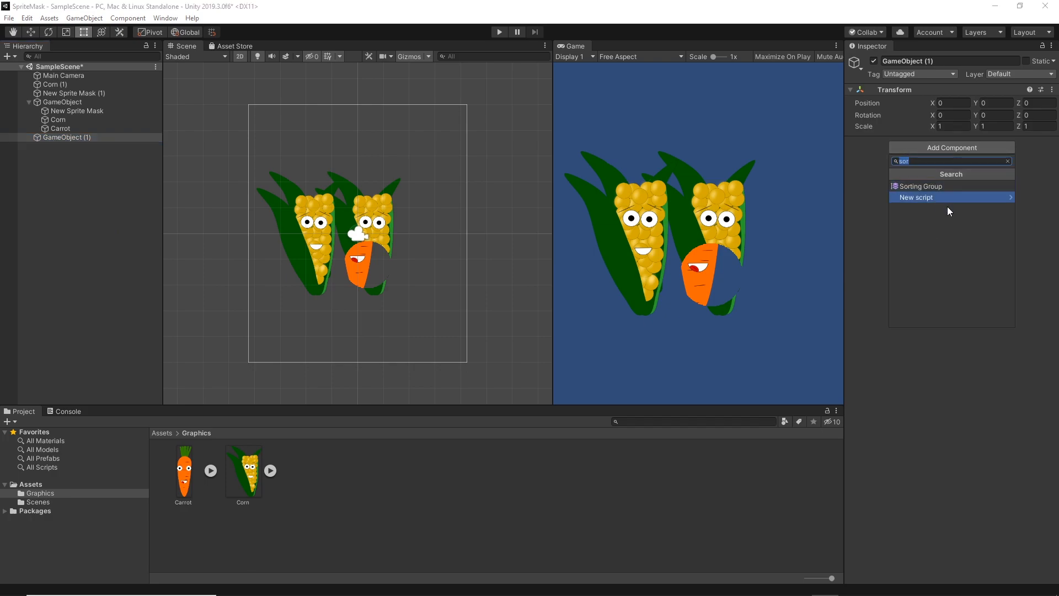
click(922, 186)
text(s)
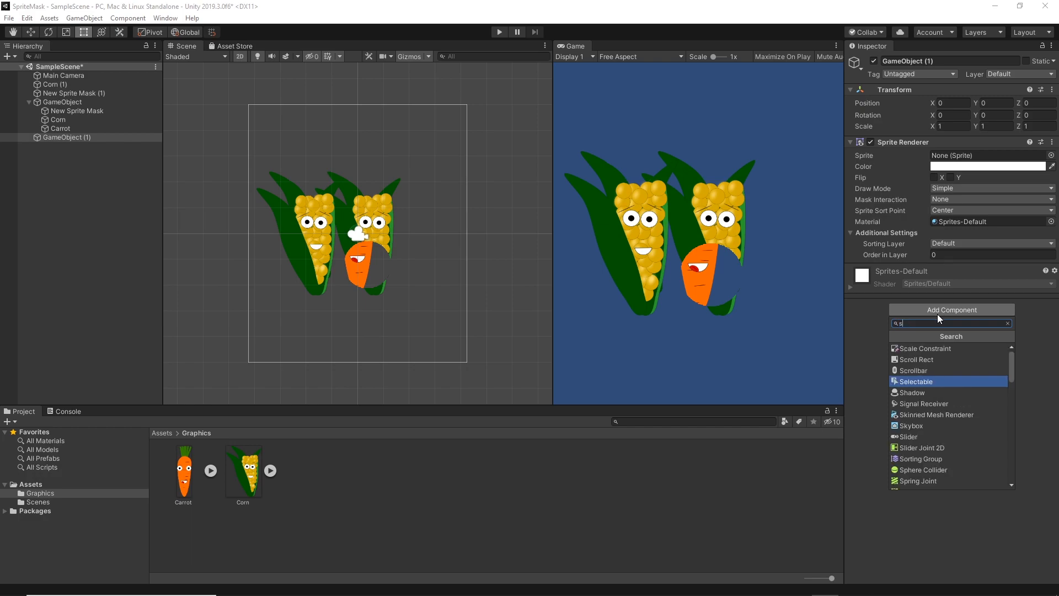
text(ort)
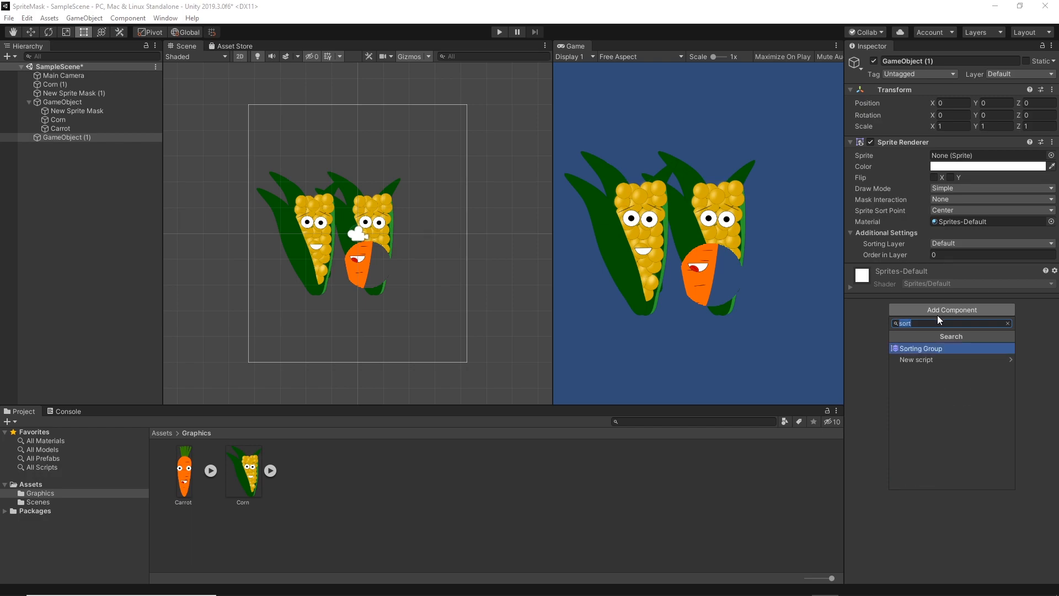
click(920, 348)
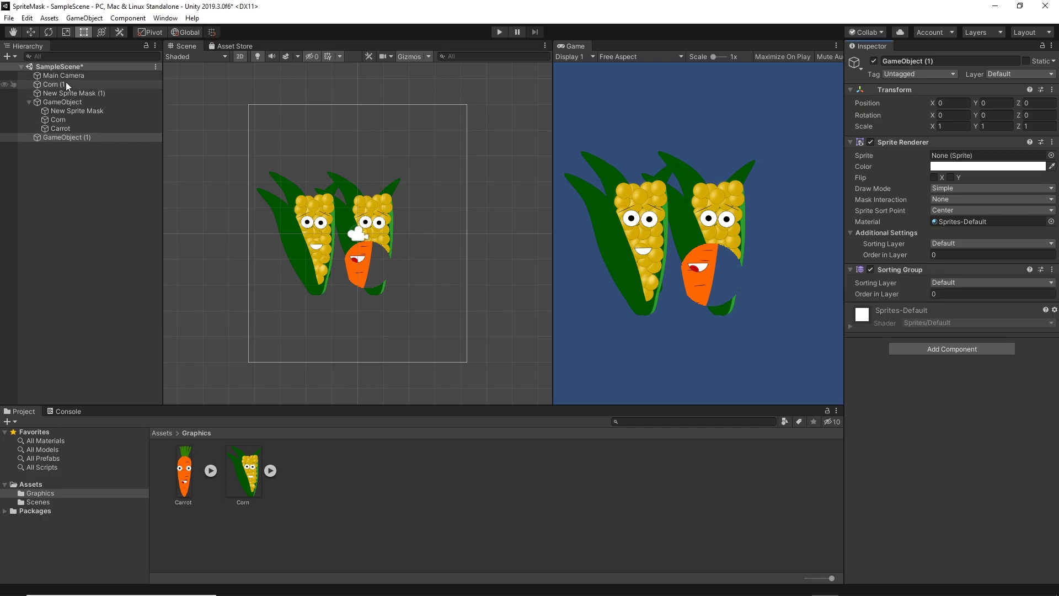
click(61, 137)
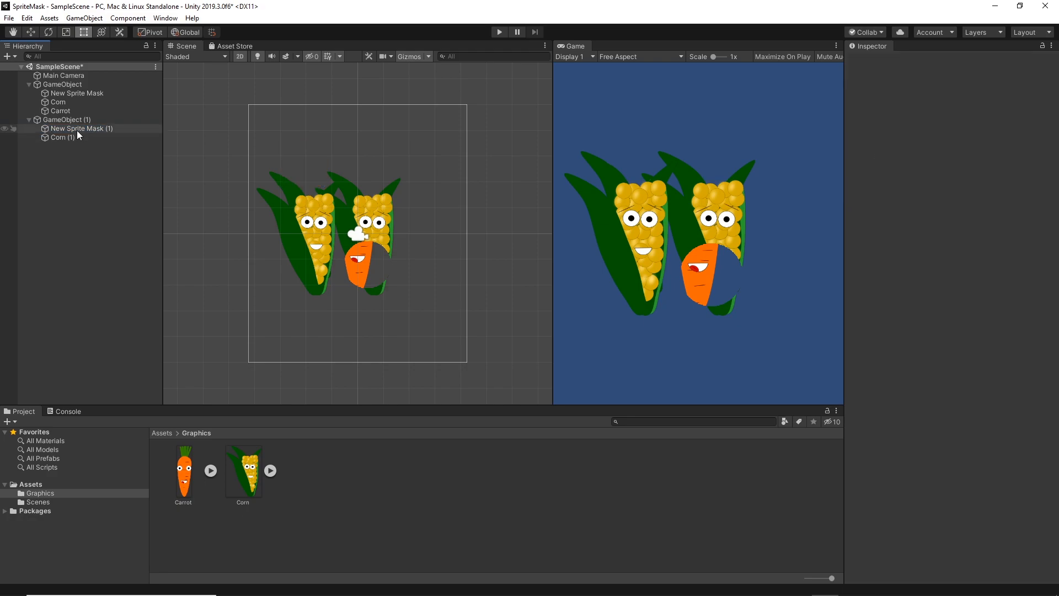
- Move New Sprite Mask (1) onto the left corn's face, checking Corn (1) and the first parent
click(81, 128)
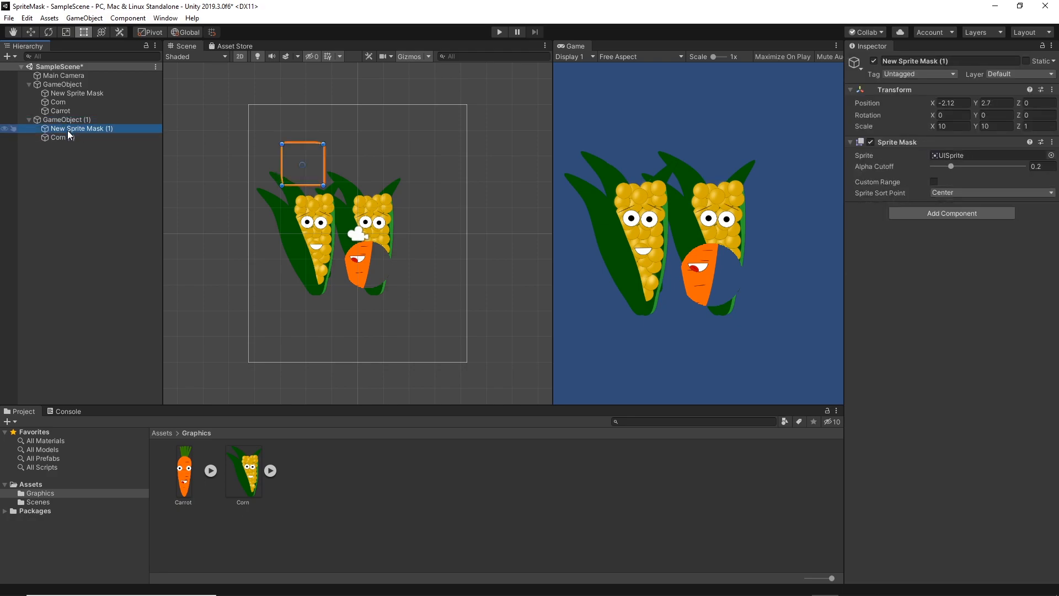
drag(302, 166, 297, 195)
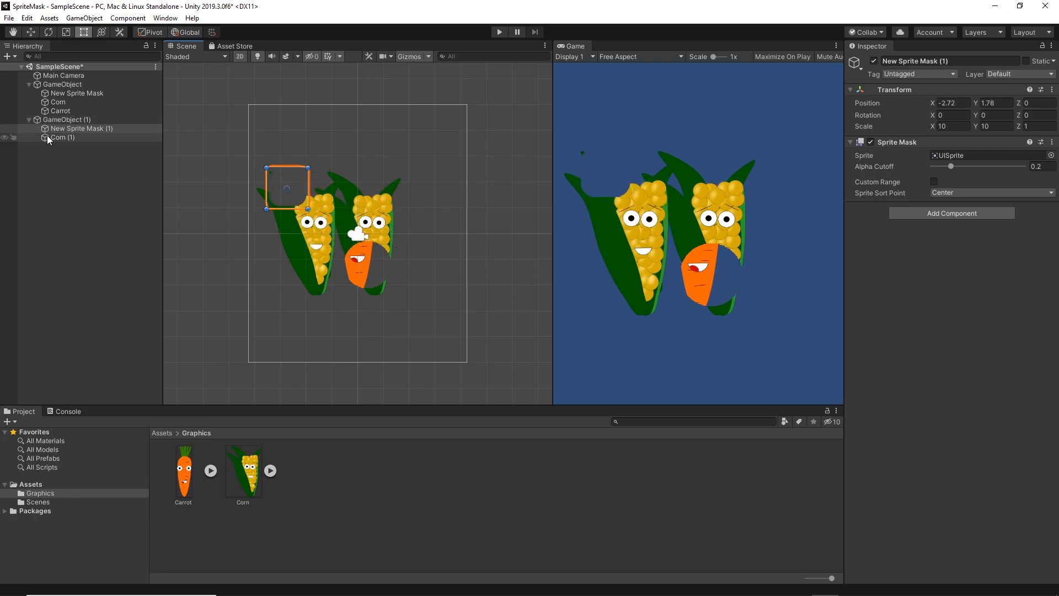
click(61, 137)
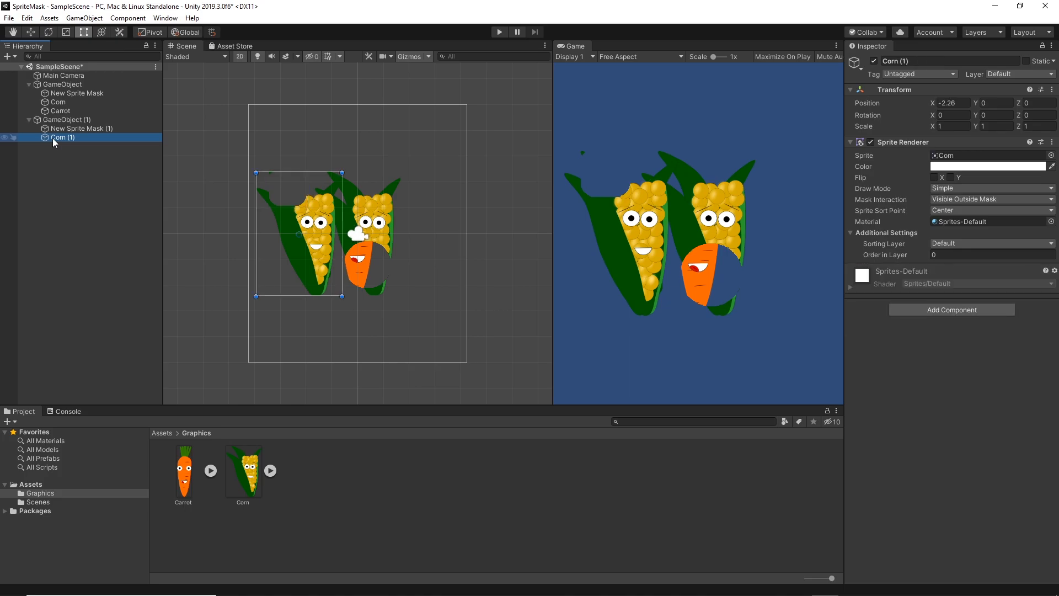
click(81, 129)
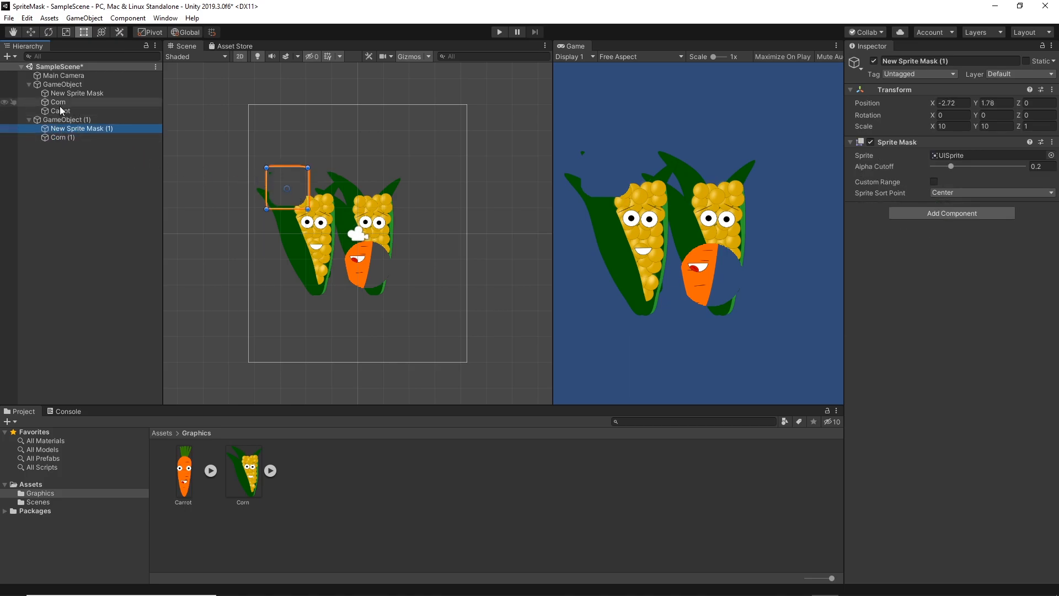
click(62, 84)
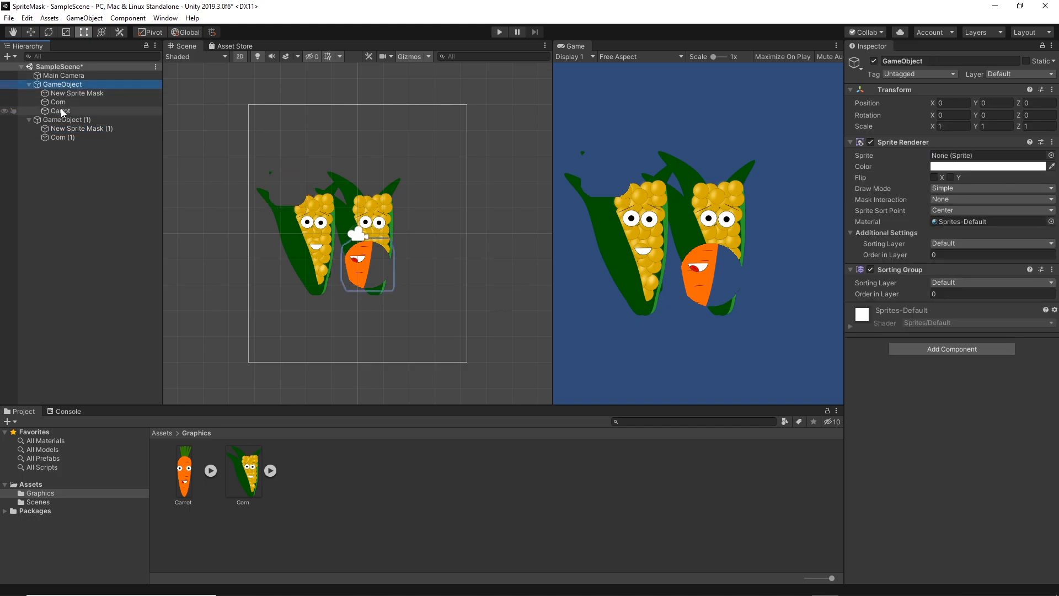
click(81, 128)
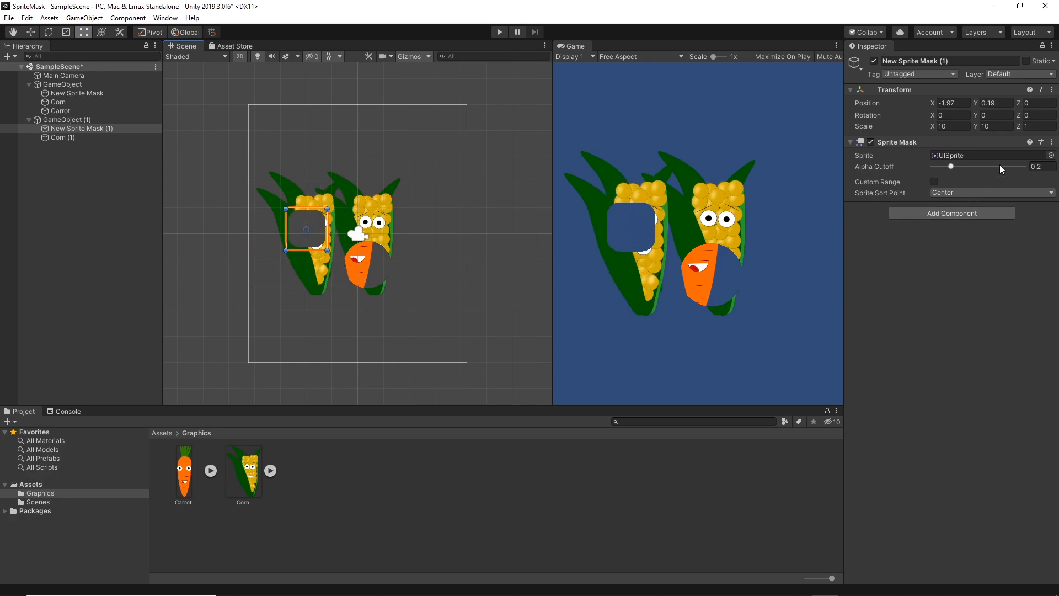
- Set the second Sprite Mask's sprite to Carrot, cutting a carrot hole in the left corn
click(1051, 155)
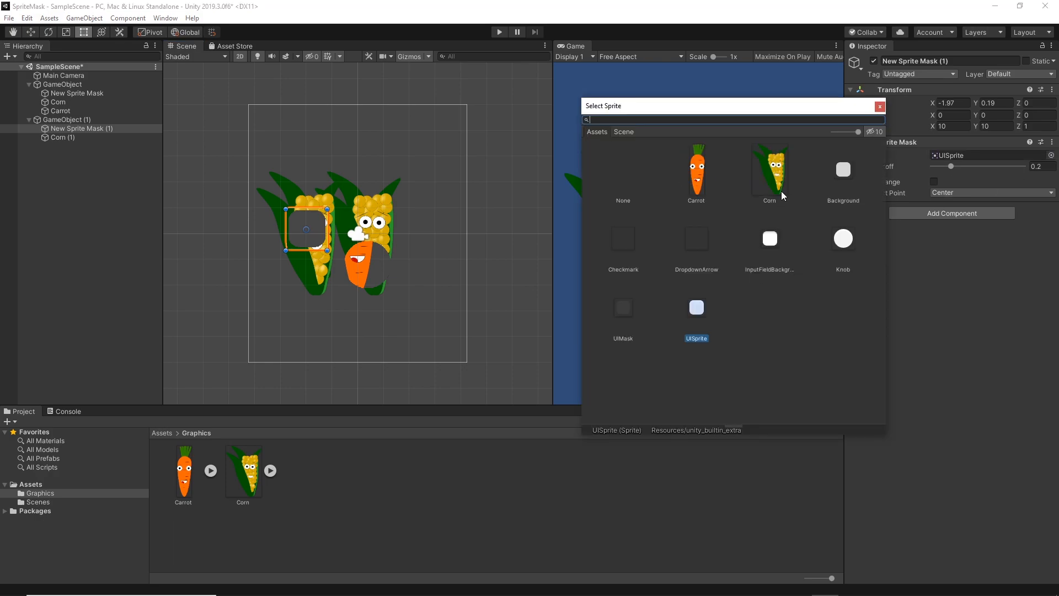
mouse_move(760, 212)
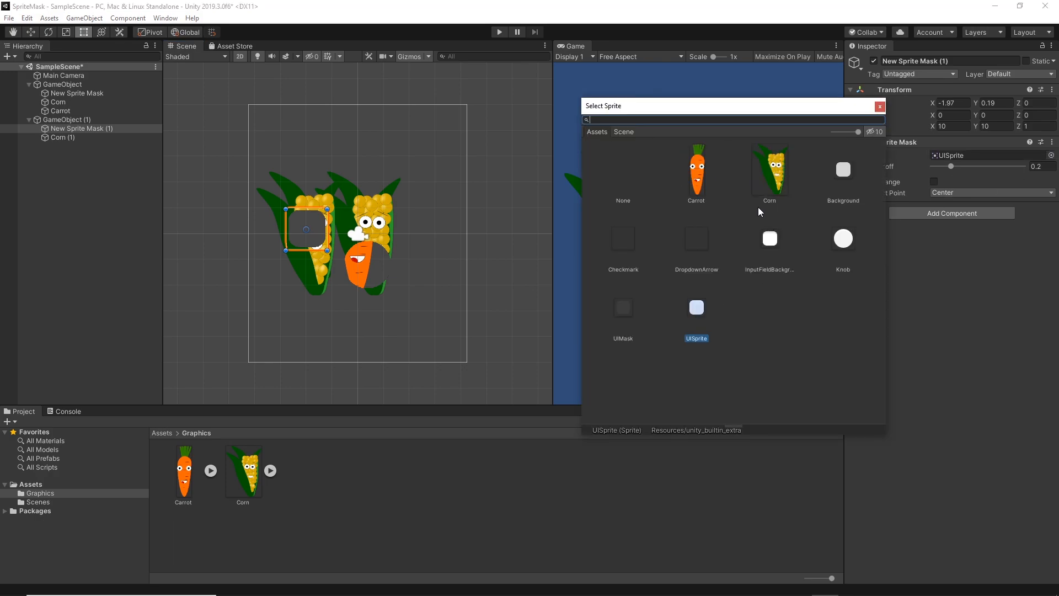
click(696, 169)
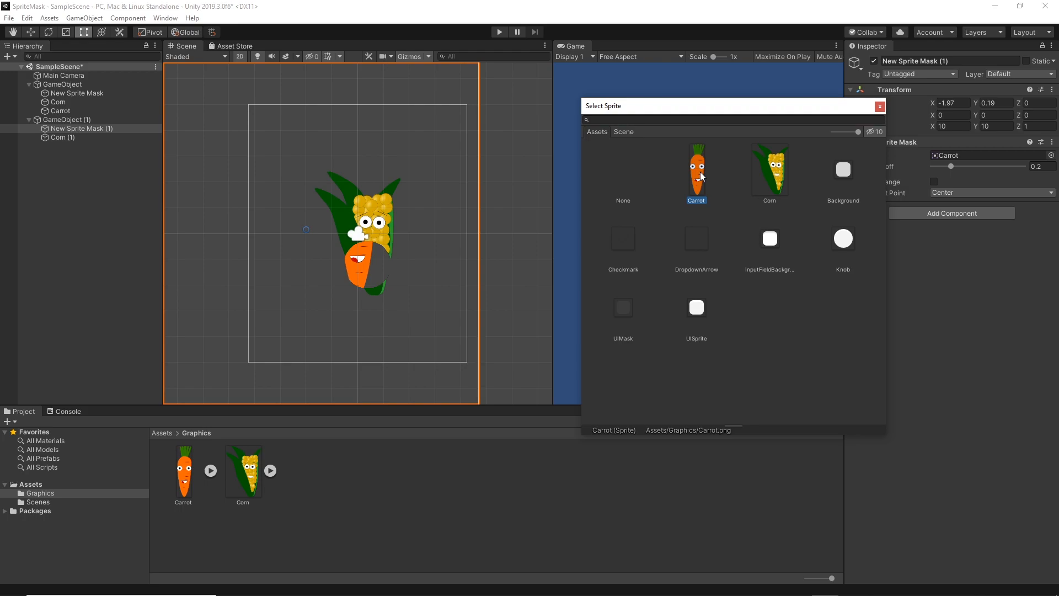
double_click(696, 168)
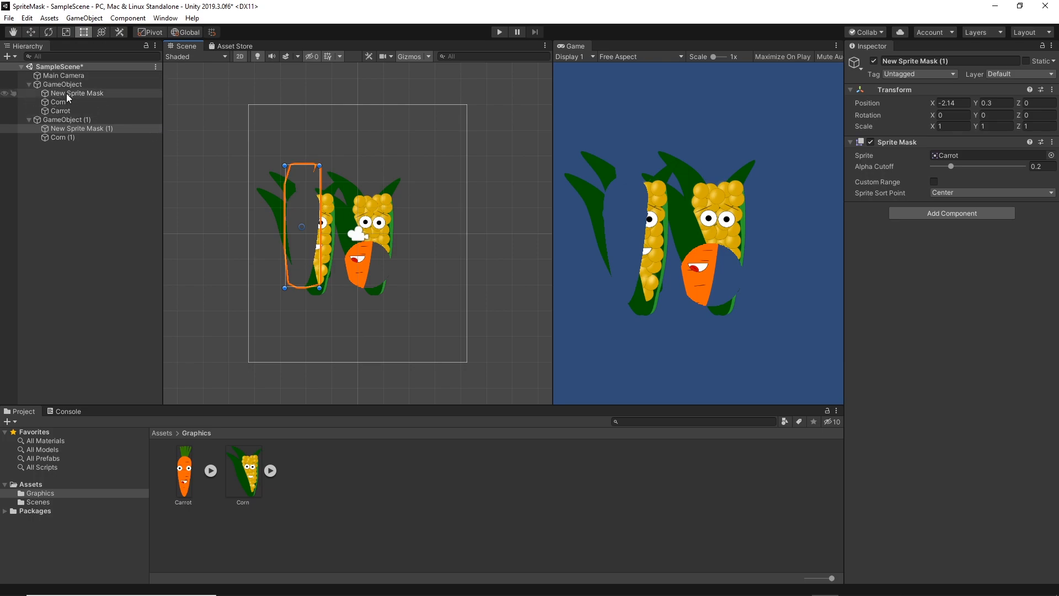
- Drag New Sprite Mask over the right corn's head, then to its right edge
click(77, 93)
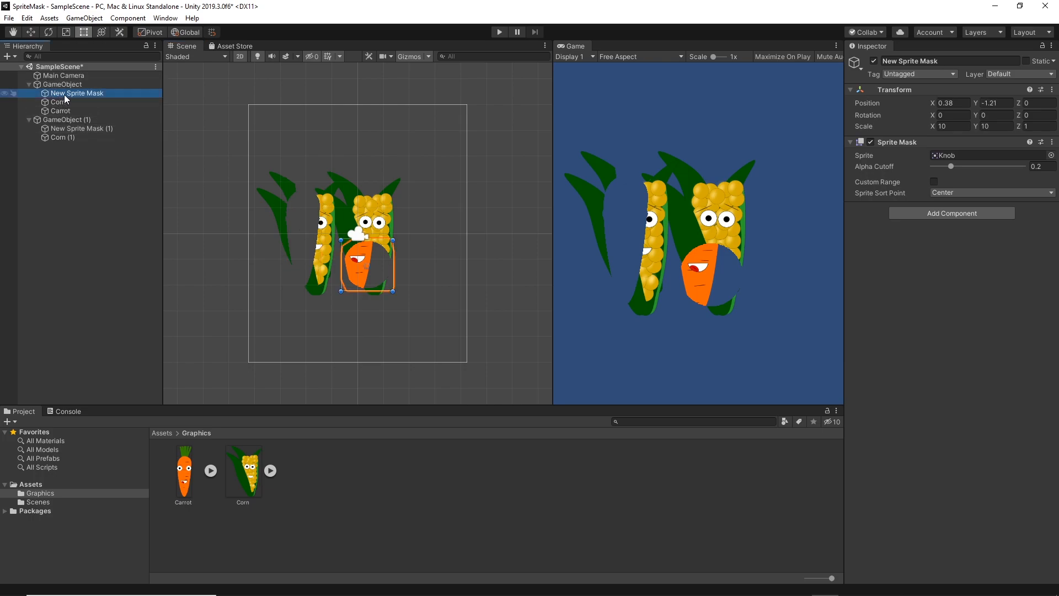
drag(365, 264, 385, 200)
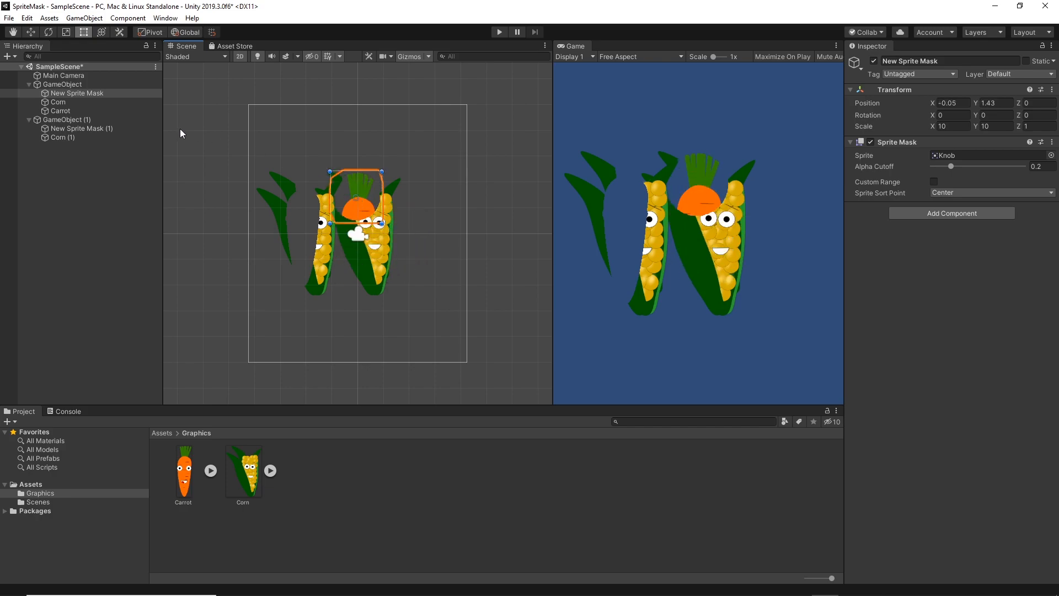
mouse_move(60, 98)
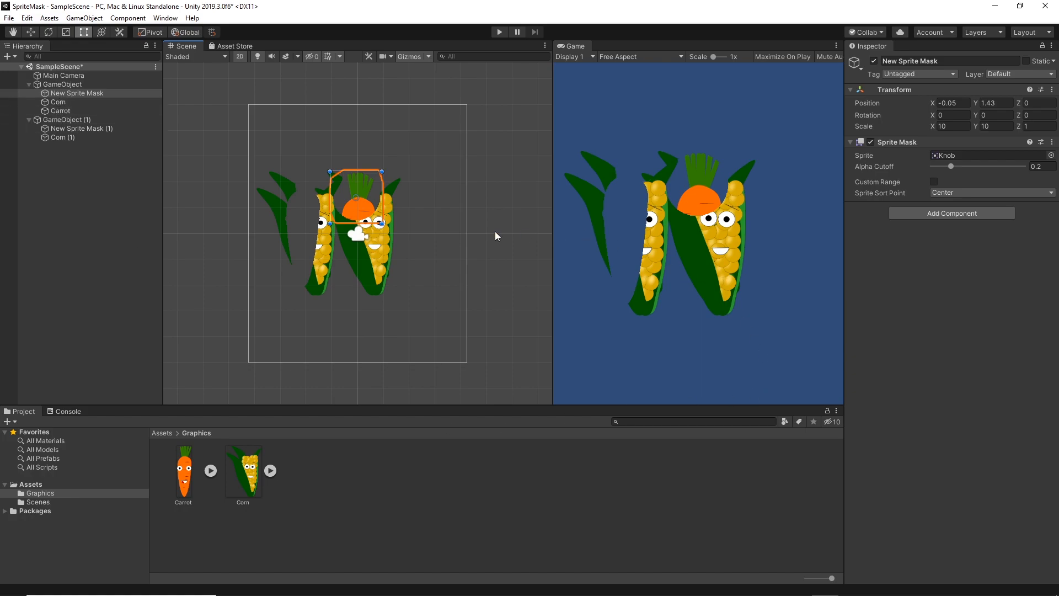
drag(355, 202, 399, 206)
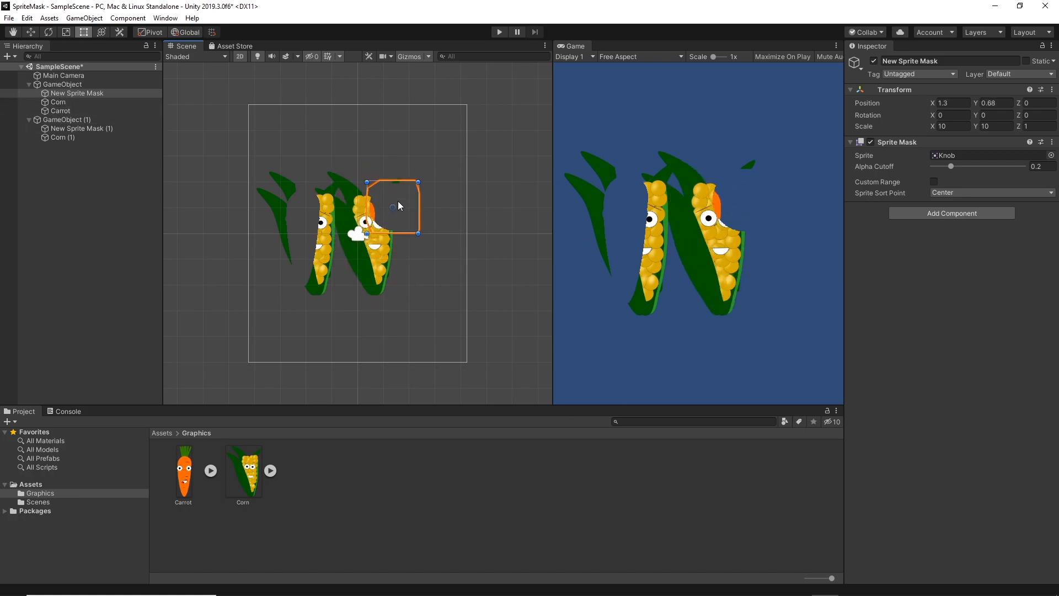